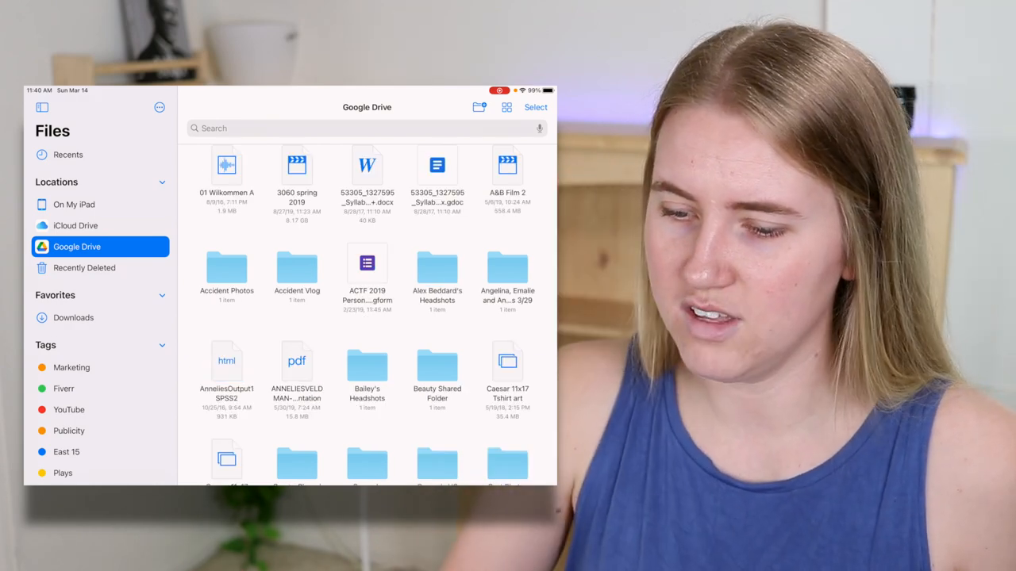
- Browse the iCloud Drive files in the Files sidebar, then return to the home screen
{"action": "scroll", "scroll_direction": "down", "scroll_amount": 3}
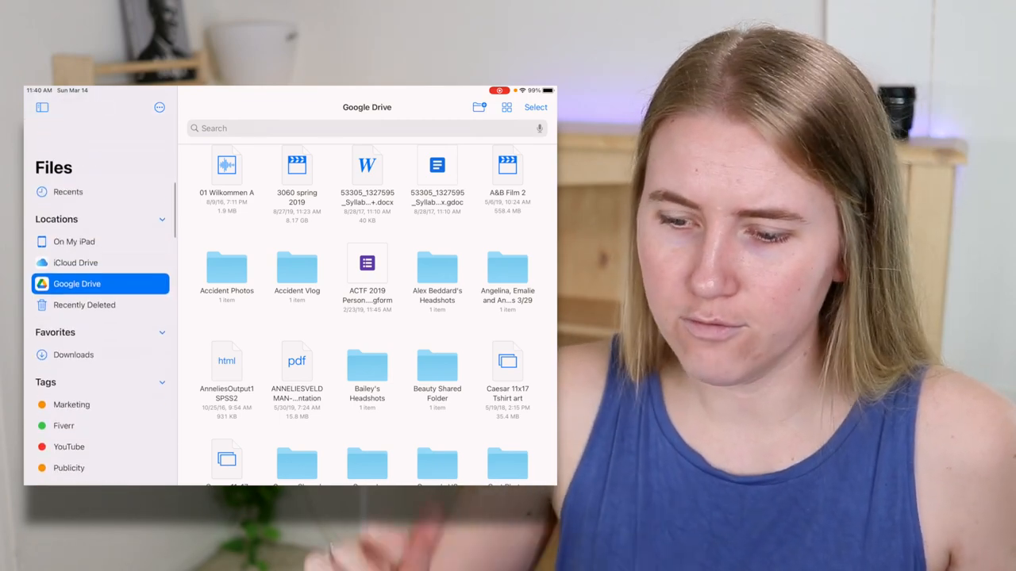
{"action": "left_click", "coordinate": [74, 225]}
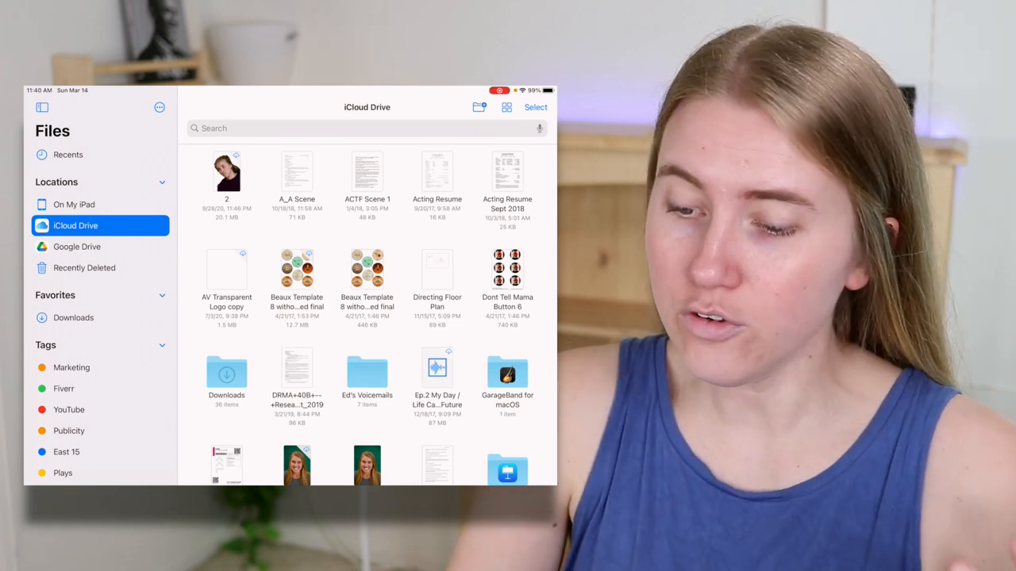
{"action": "left_click", "coordinate": [76, 248]}
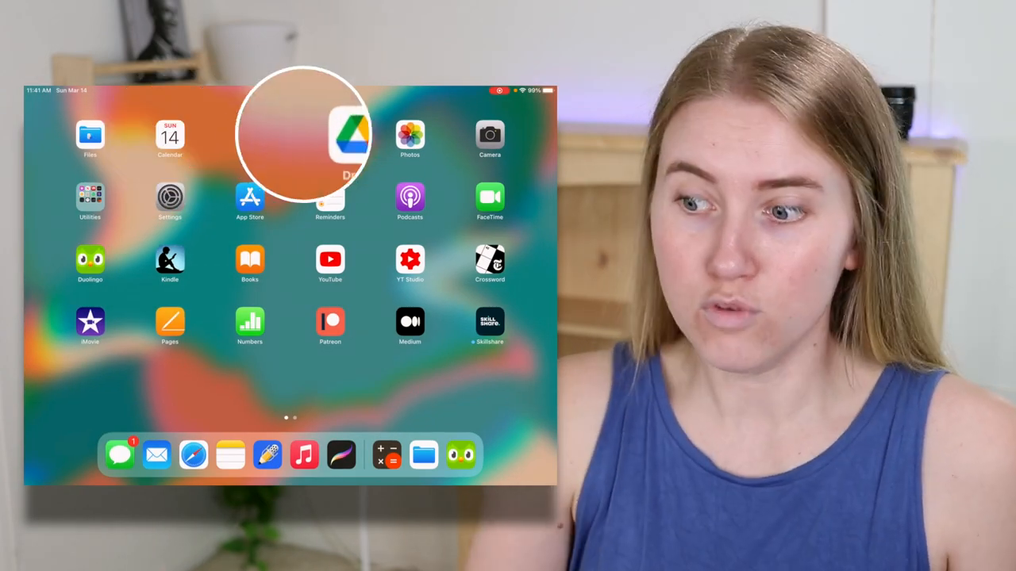
- Browse My Drive folders and the Starred items in Google Drive, then go home
{"action": "left_click", "coordinate": [349, 135]}
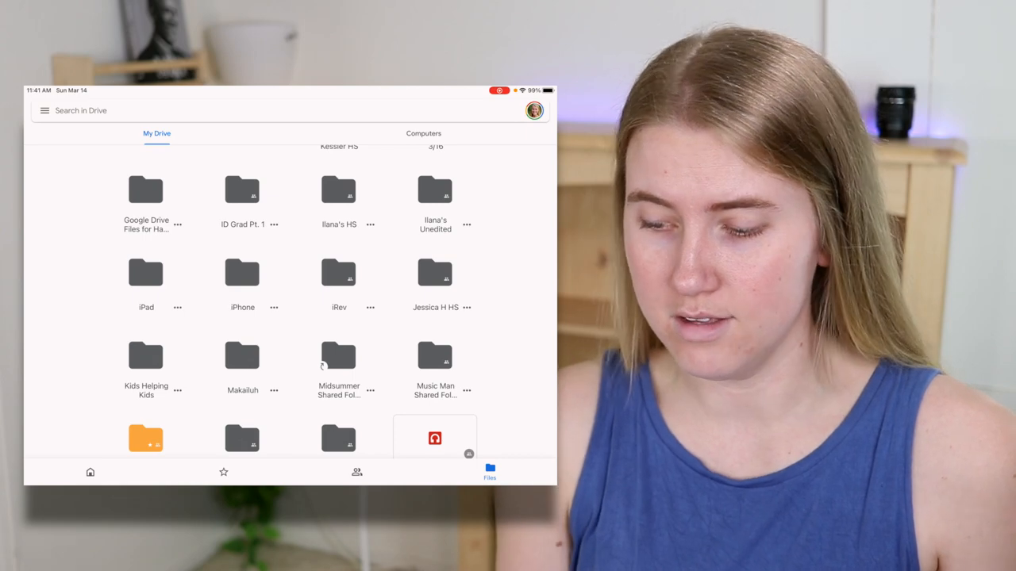
{"action": "left_click", "coordinate": [89, 473]}
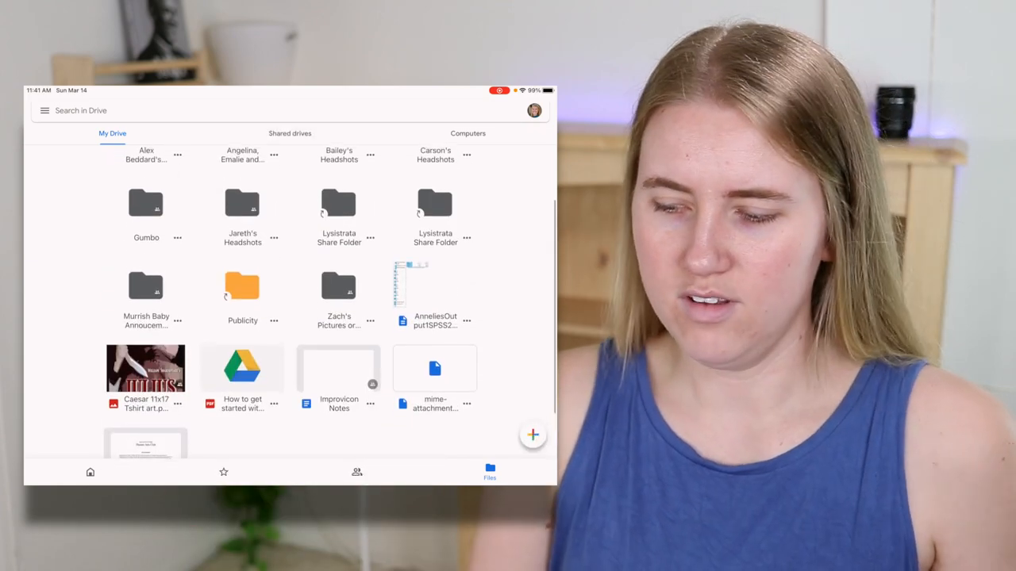
{"action": "left_click", "coordinate": [222, 473]}
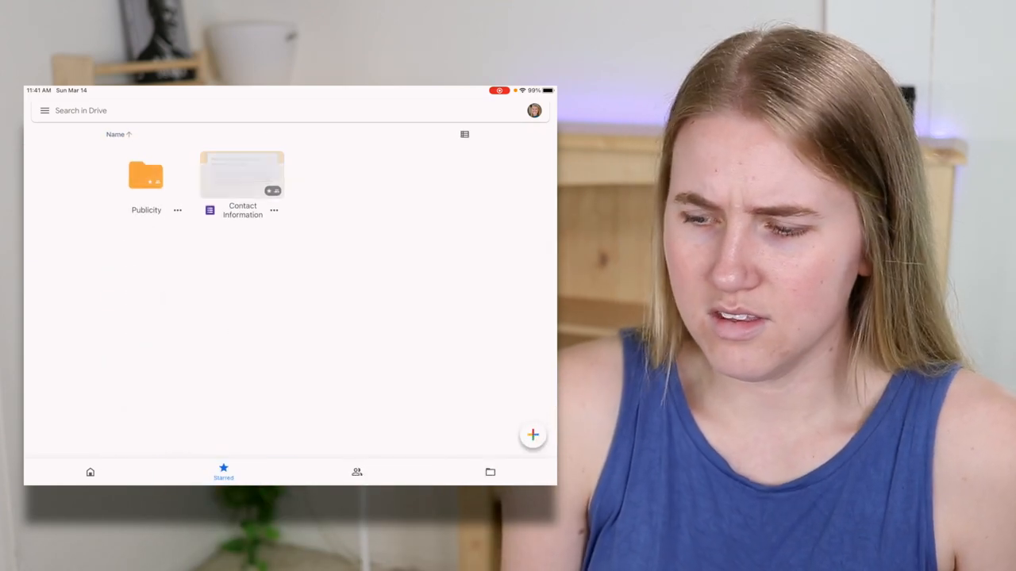
{"action": "left_click", "coordinate": [489, 473]}
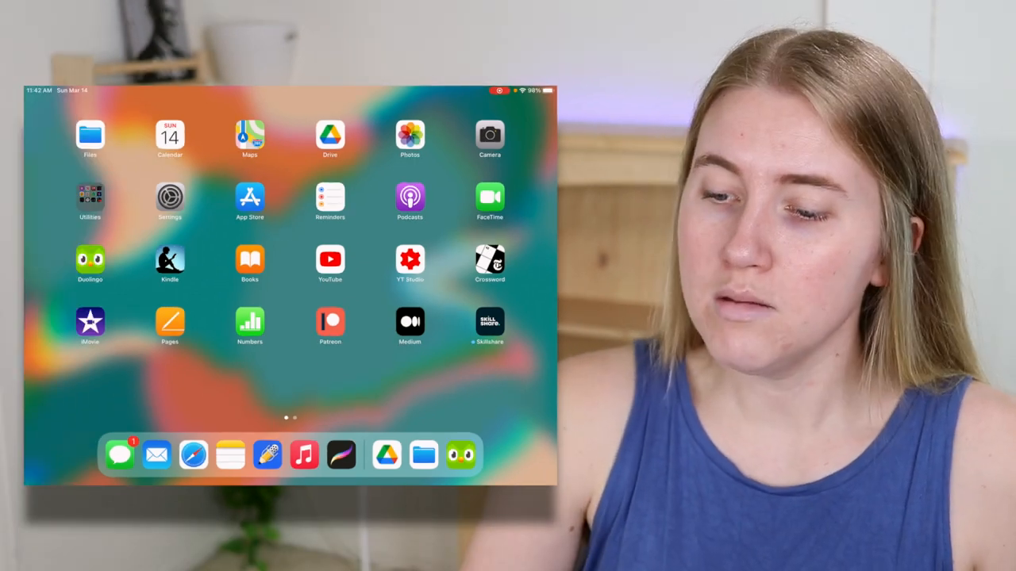
{"action": "left_click", "coordinate": [89, 197]}
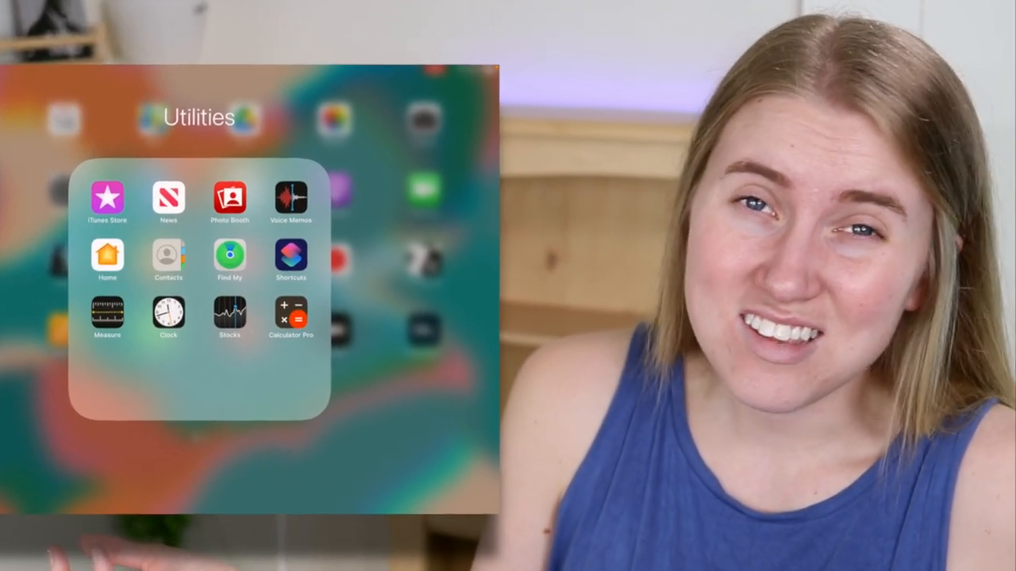
{"action": "left_click", "coordinate": [290, 196]}
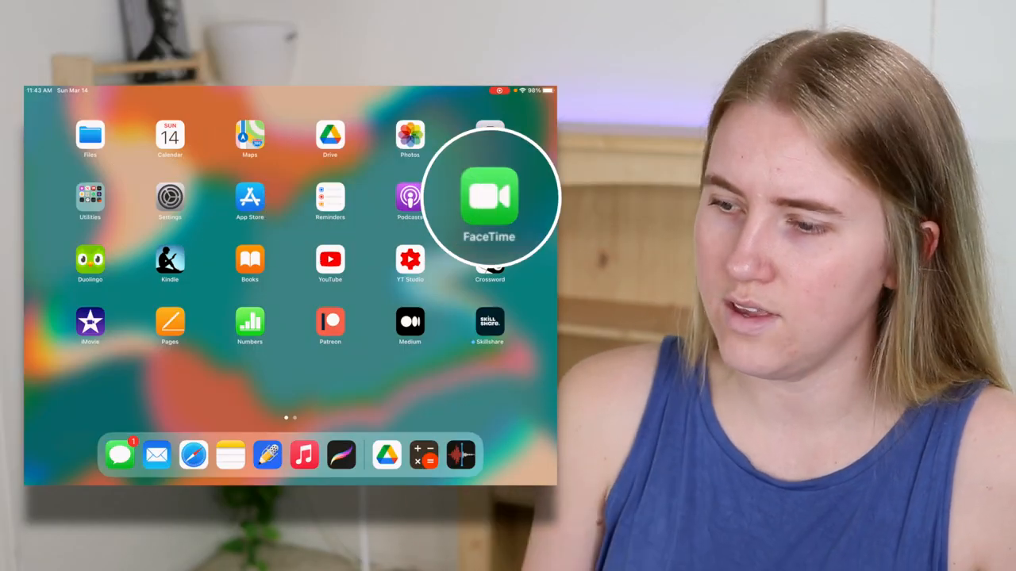
- Complete several Dutch translation exercises in a Duolingo lesson, then leave the lesson
{"action": "left_click", "coordinate": [89, 260]}
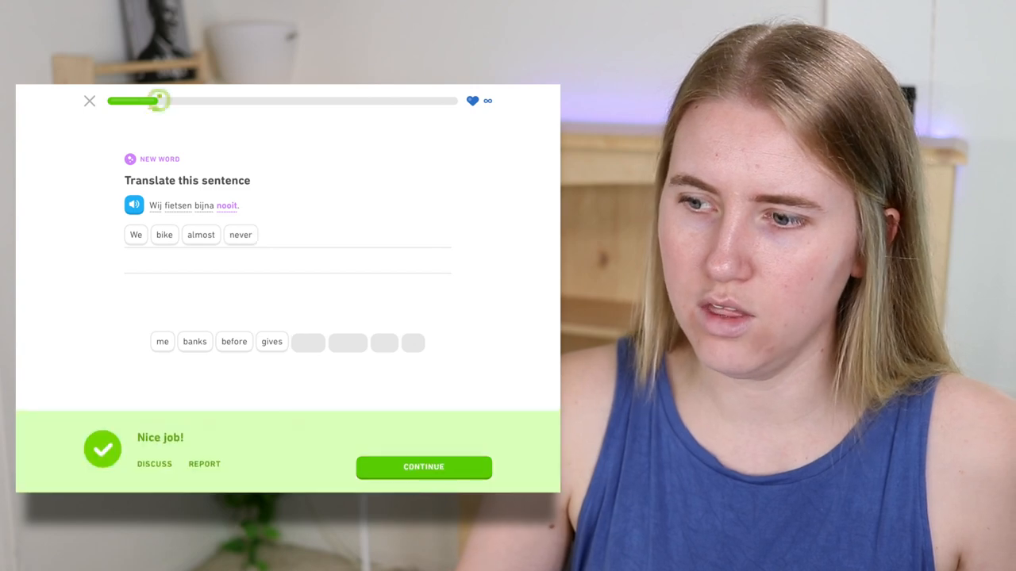
{"action": "left_click", "coordinate": [422, 466]}
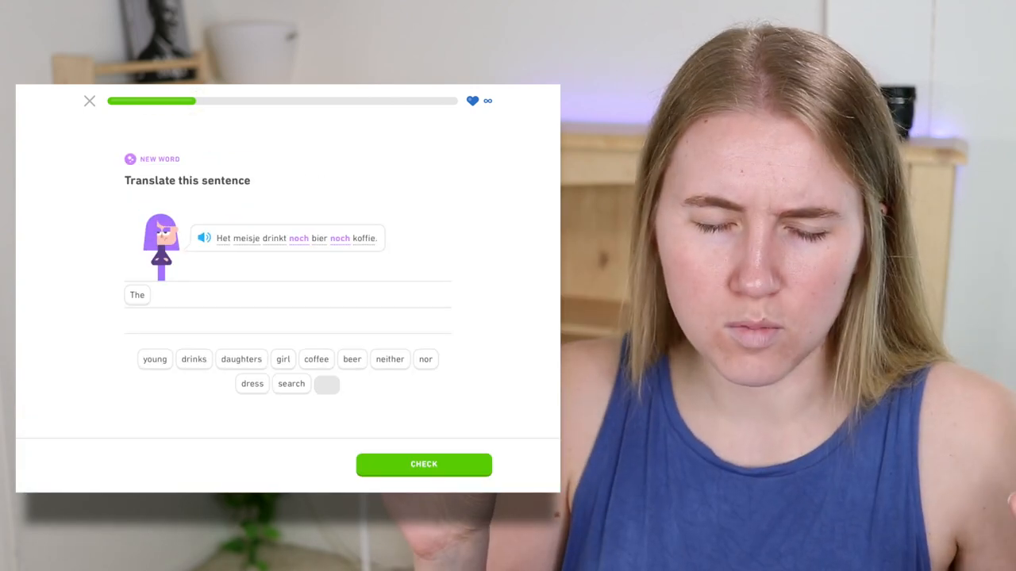
{"action": "left_click", "coordinate": [424, 463]}
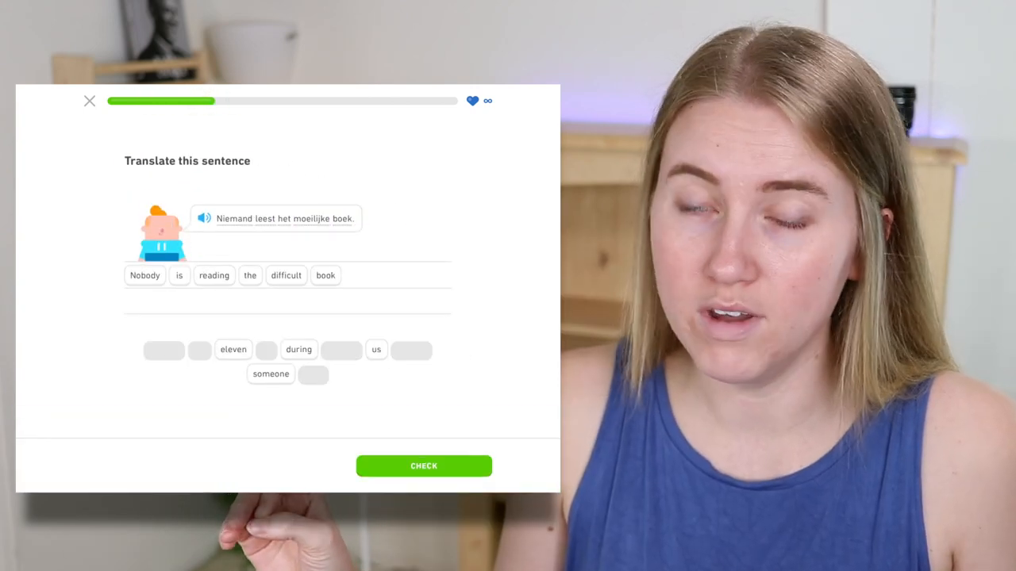
{"action": "left_click", "coordinate": [423, 466]}
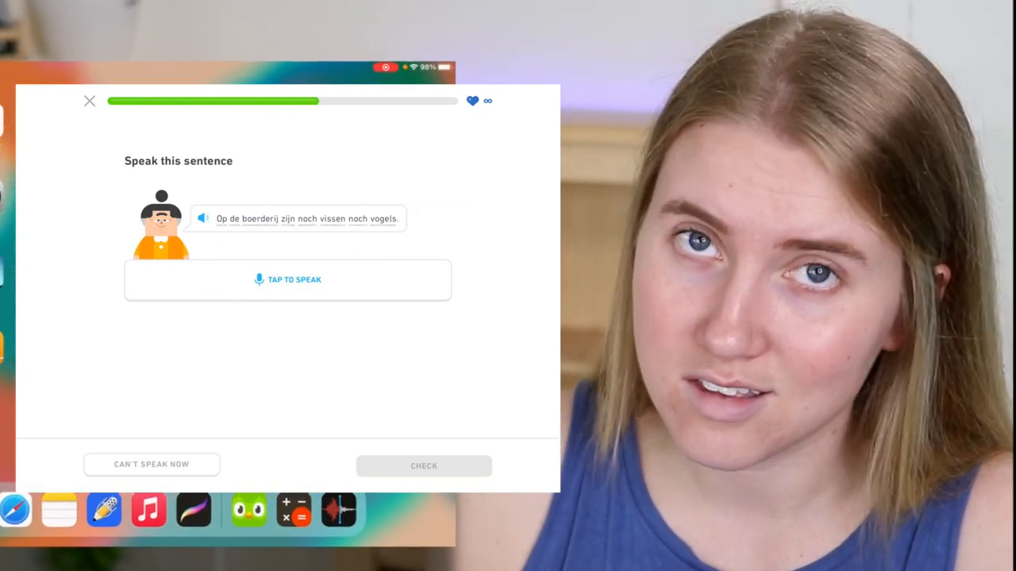
{"action": "left_click", "coordinate": [89, 101]}
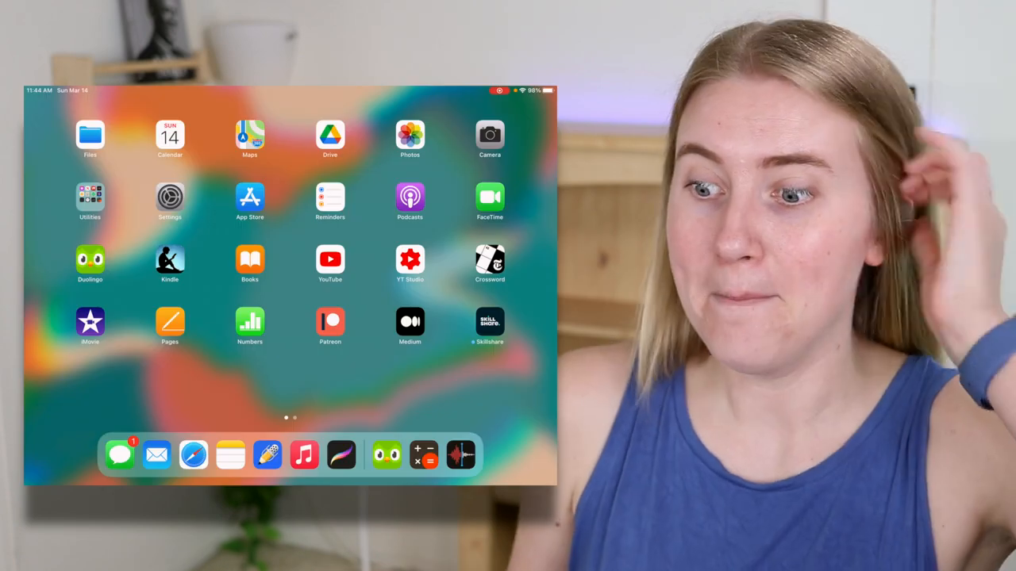
- Open 'An Absolutely Remarkable Thing' from the Kindle library, then switch to Apple Books
{"action": "left_click", "coordinate": [170, 261]}
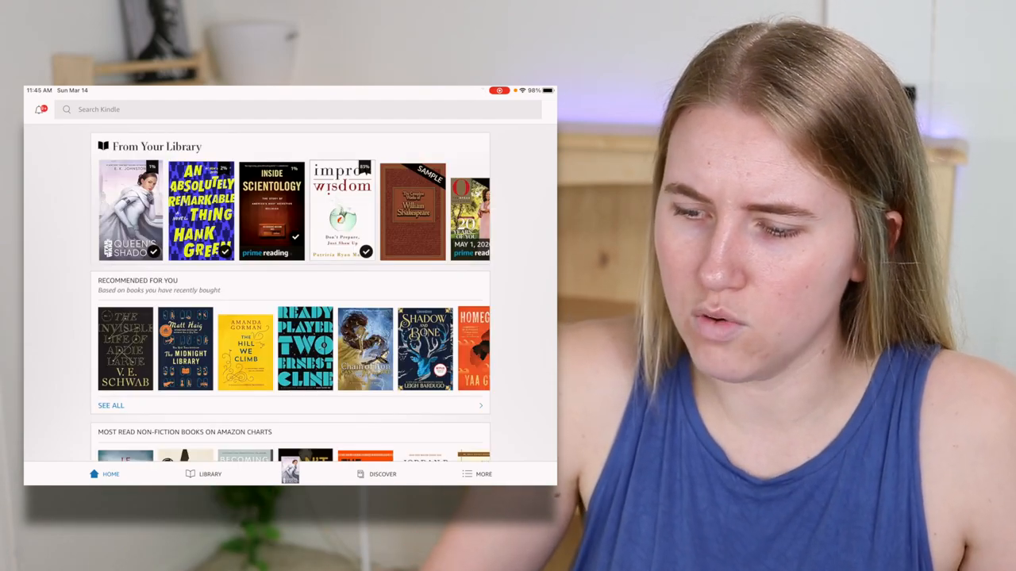
{"action": "left_click", "coordinate": [209, 472]}
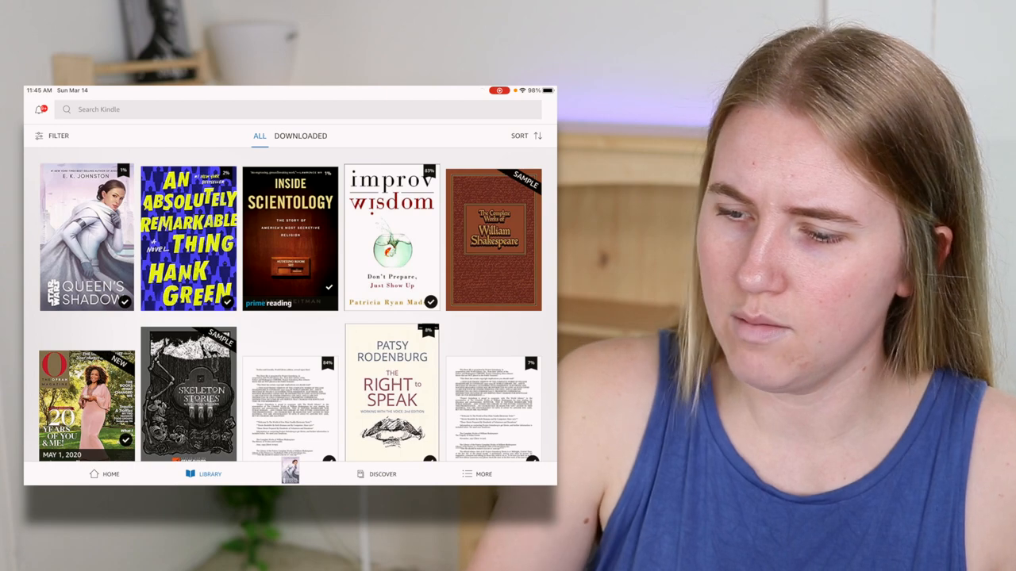
{"action": "left_click", "coordinate": [189, 239]}
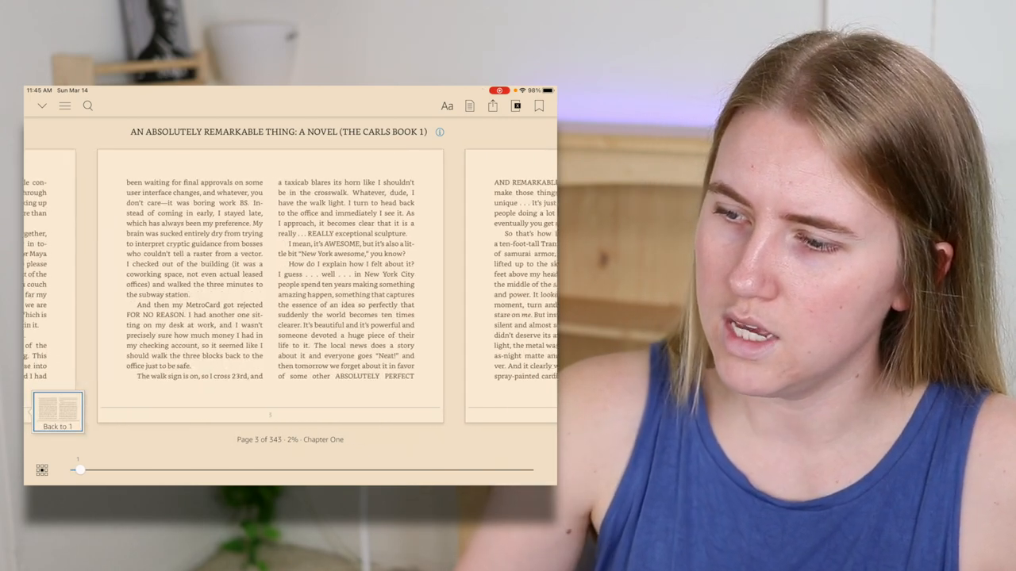
{"action": "left_click", "coordinate": [448, 104]}
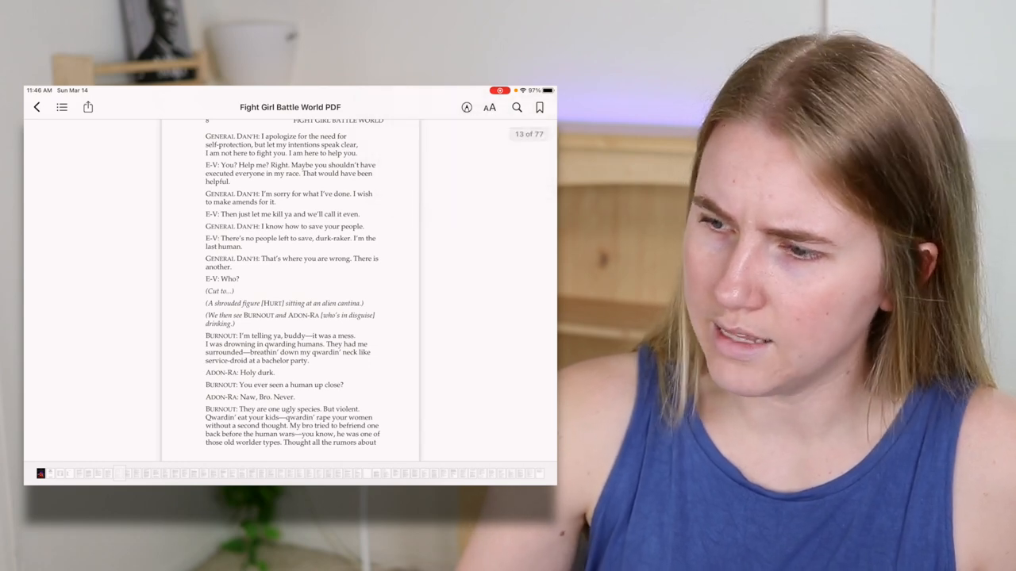
- Open the Fight Girl Battle World PDF from the Books library, page onward, then go home
{"action": "left_click", "coordinate": [467, 108]}
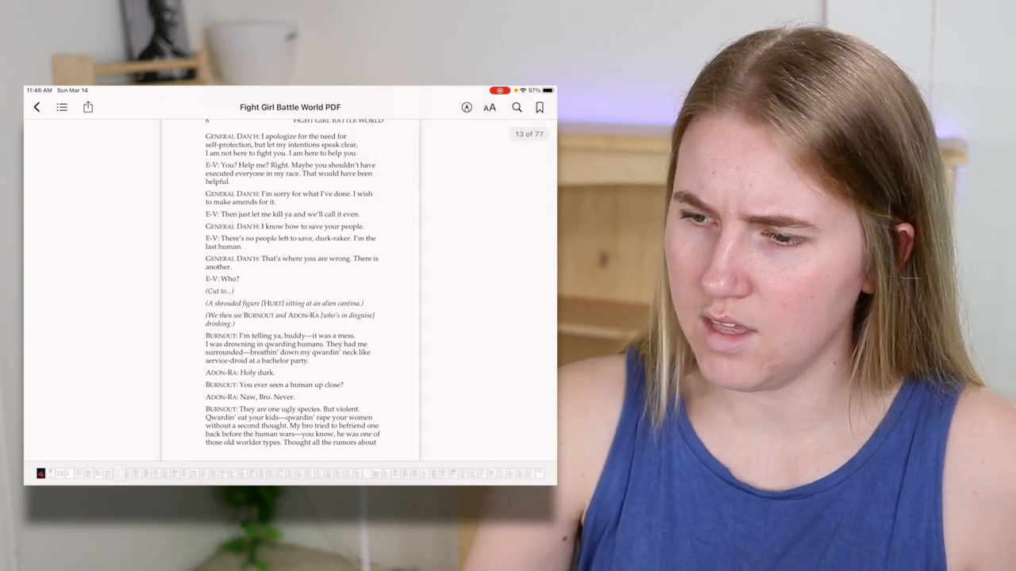
{"action": "left_click", "coordinate": [37, 108]}
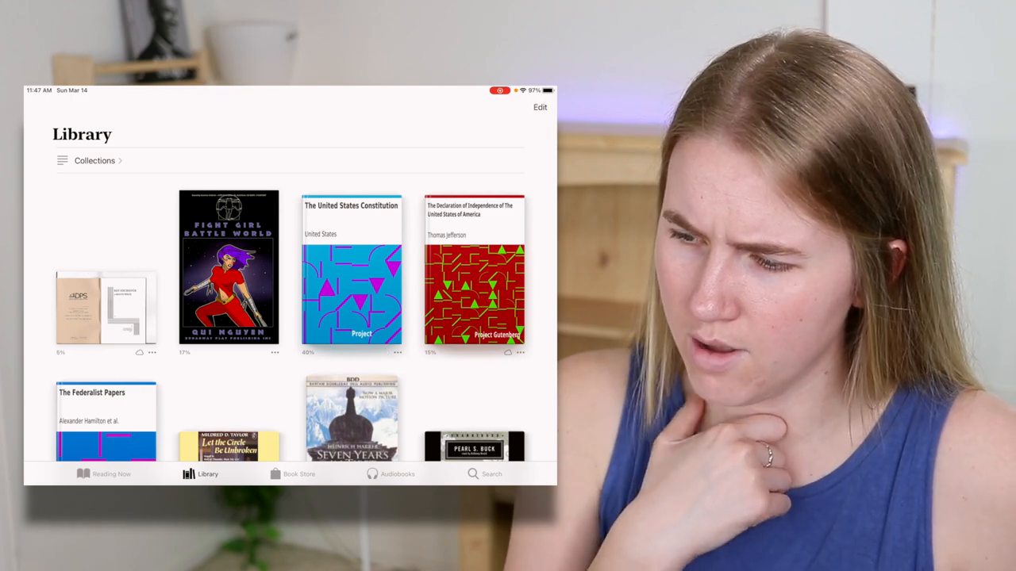
{"action": "left_click", "coordinate": [229, 268]}
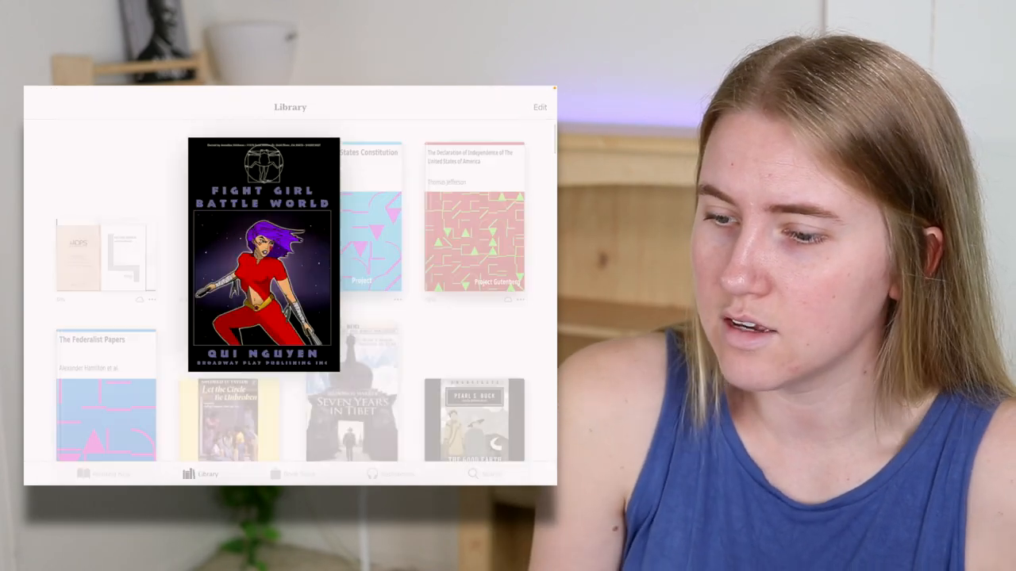
{"action": "left_click", "coordinate": [263, 254]}
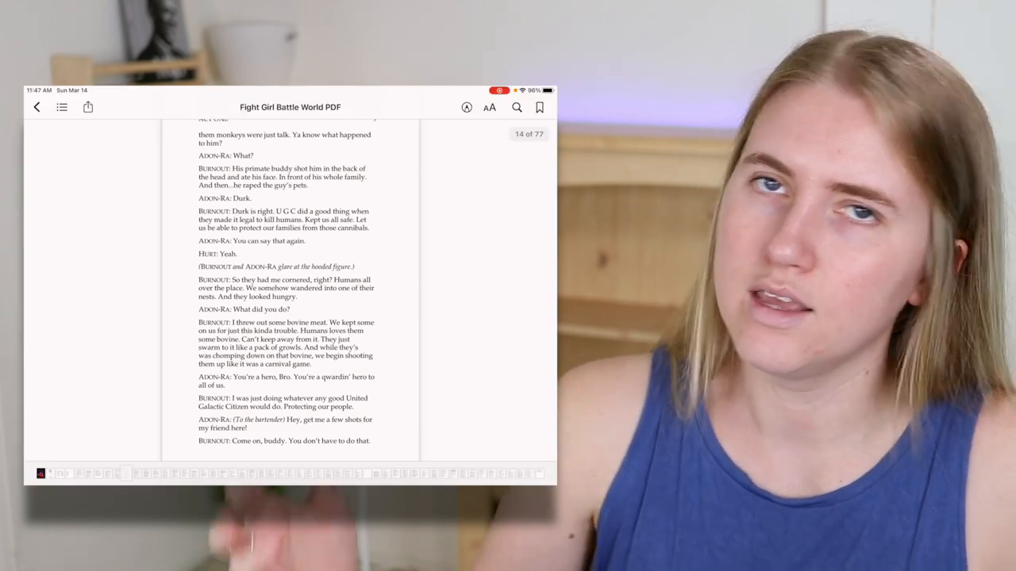
{"action": "left_click", "coordinate": [489, 108]}
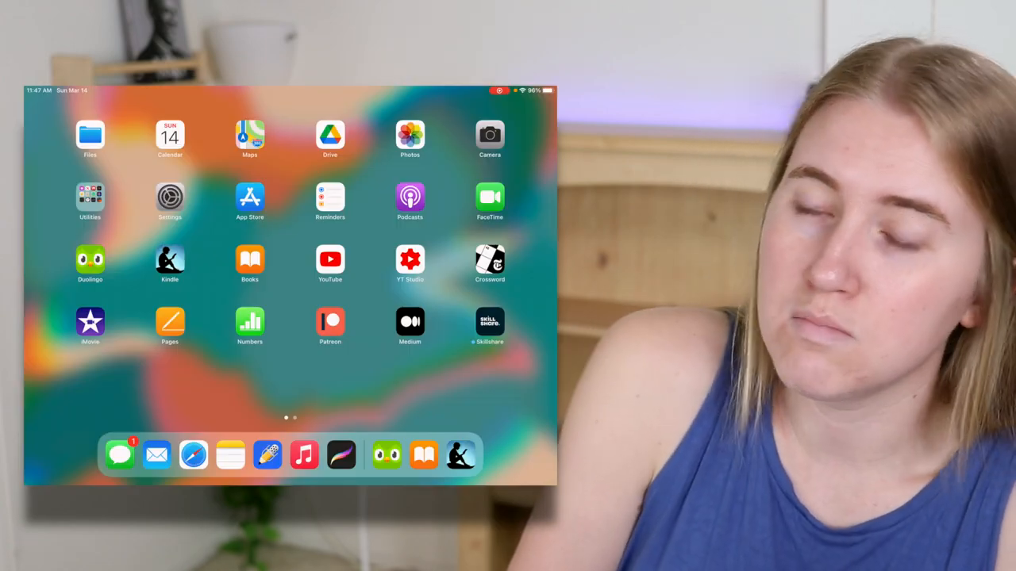
{"action": "left_click", "coordinate": [409, 262]}
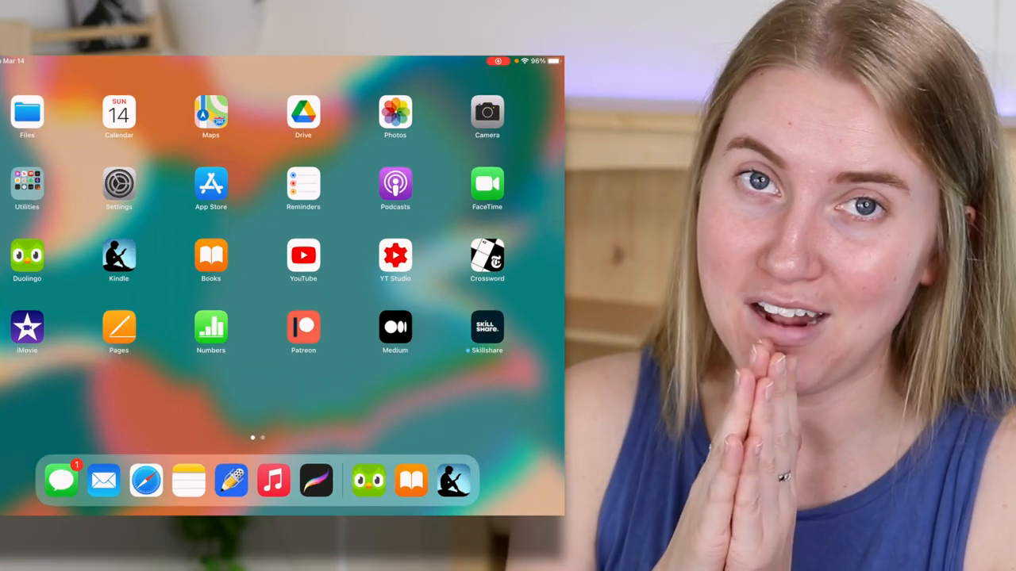
{"action": "left_click", "coordinate": [25, 327]}
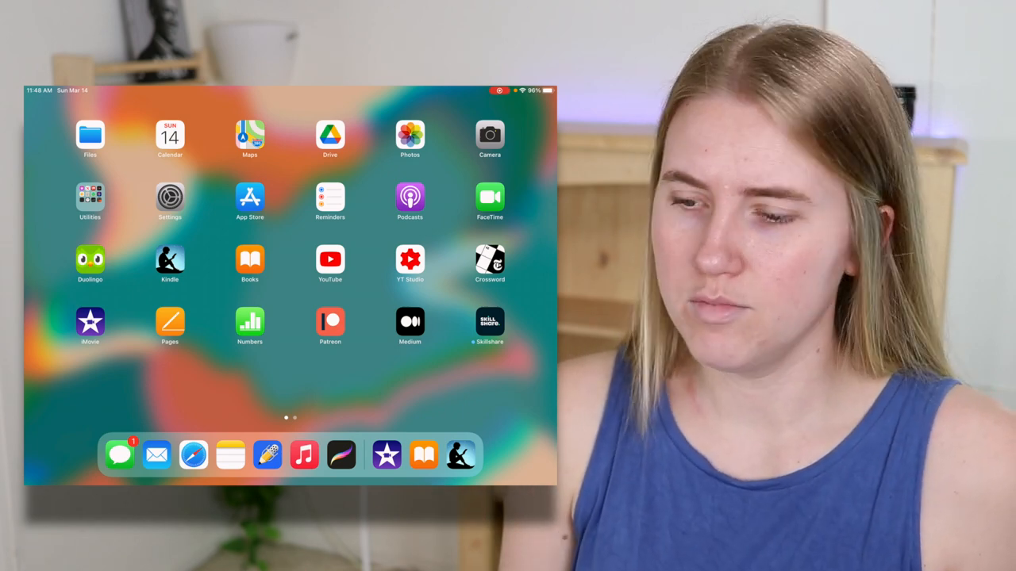
{"action": "left_click", "coordinate": [330, 325]}
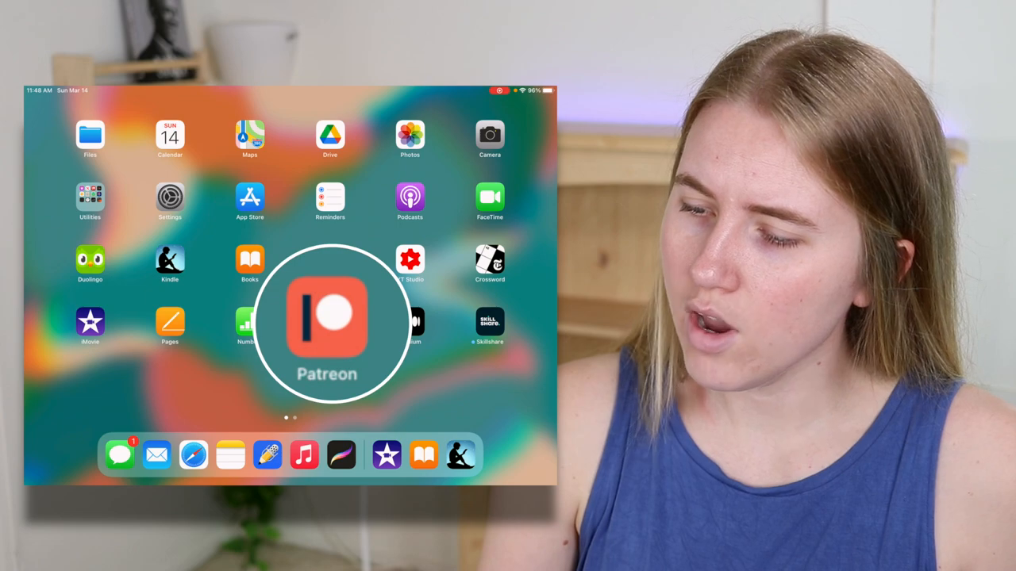
{"action": "left_click", "coordinate": [327, 321]}
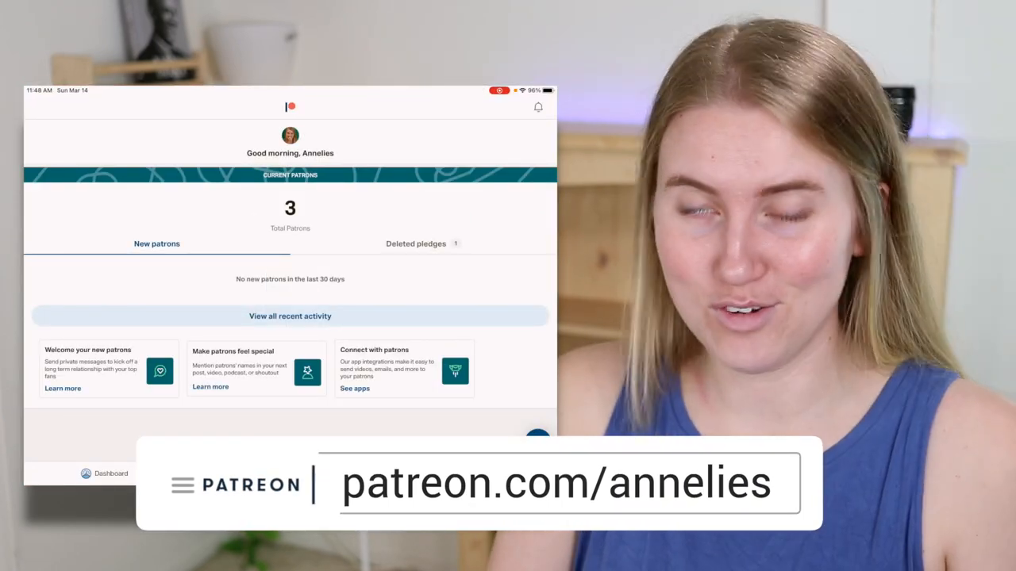
{"action": "left_click", "coordinate": [206, 473]}
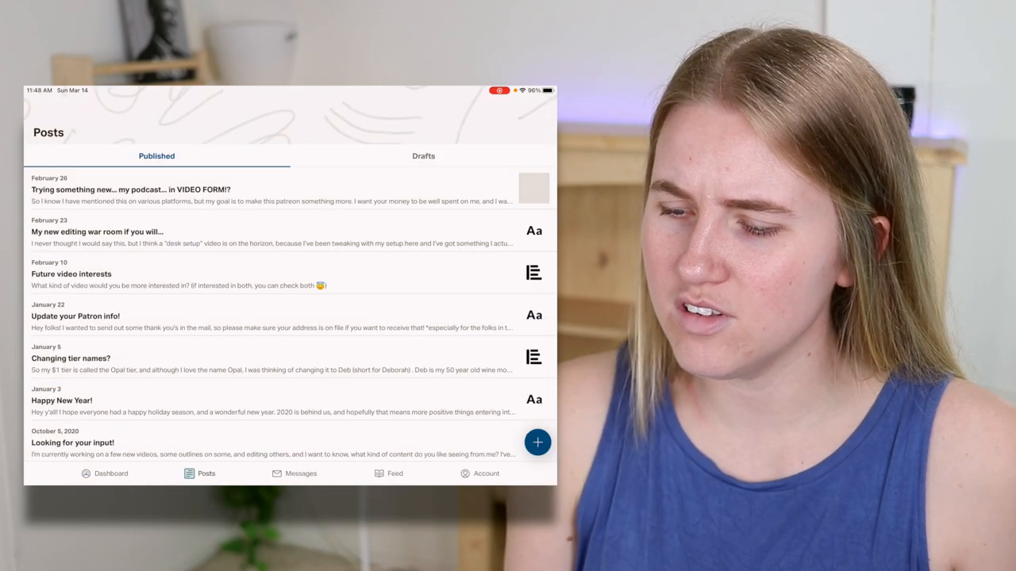
{"action": "left_click", "coordinate": [111, 473]}
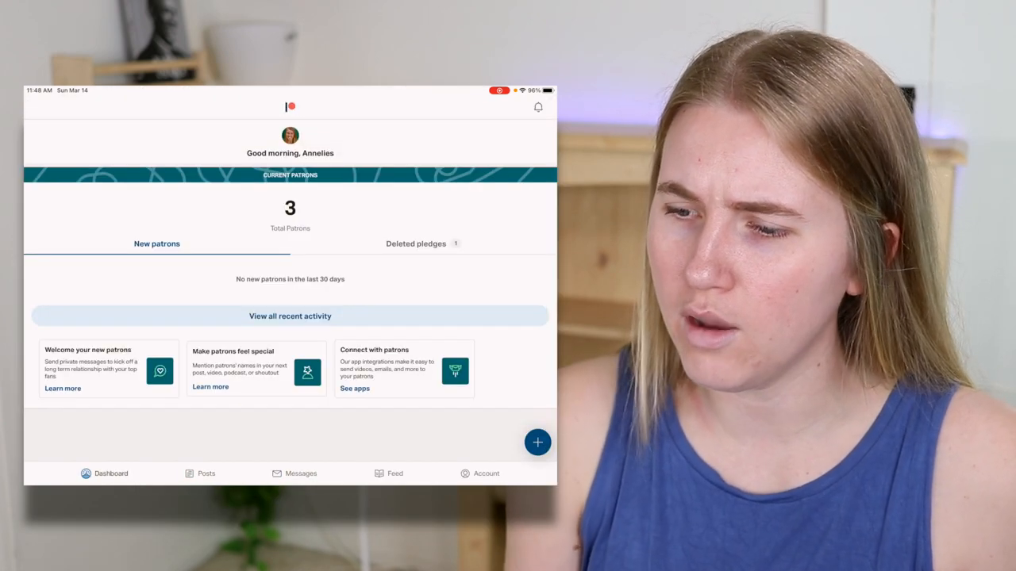
{"action": "left_click", "coordinate": [394, 473]}
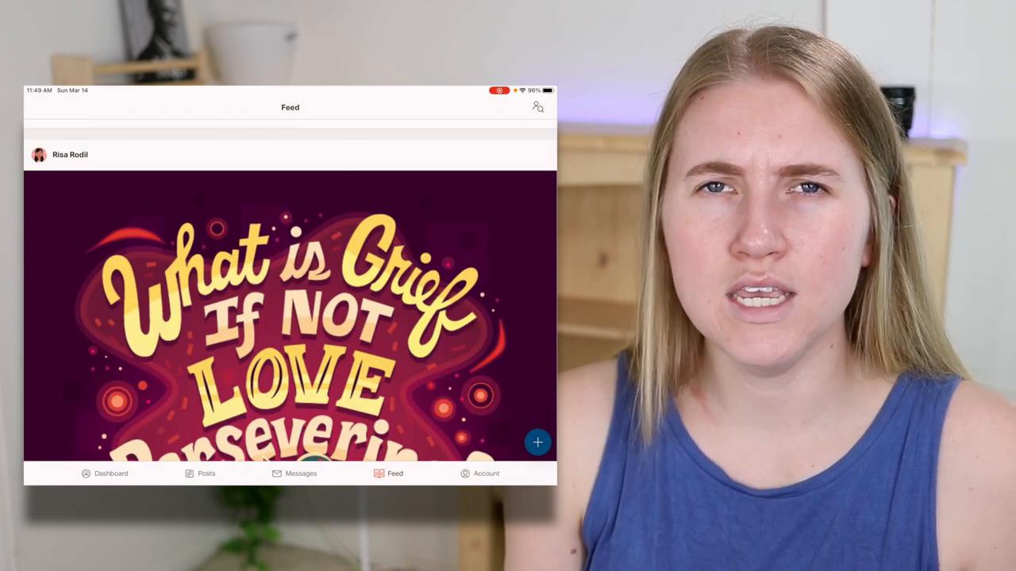
{"action": "left_click", "coordinate": [302, 473]}
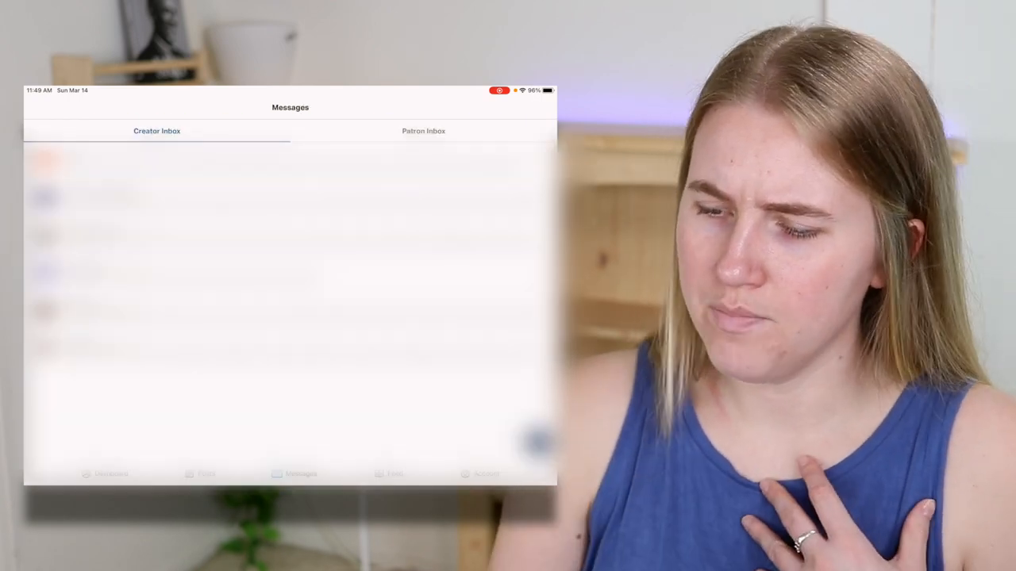
{"action": "left_click", "coordinate": [111, 473]}
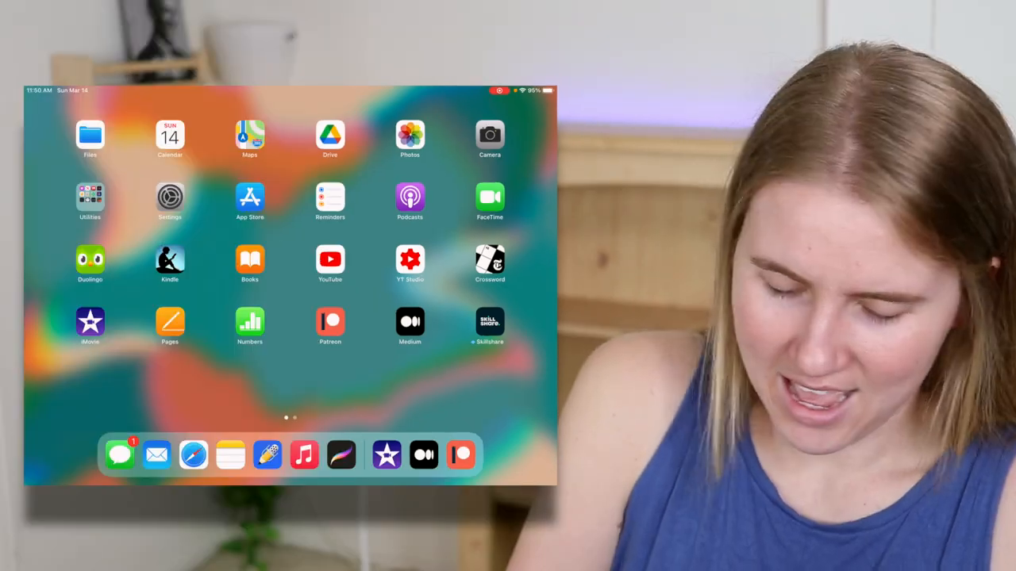
- Launch Notes from the home screen onto a new blank note
{"action": "left_click", "coordinate": [488, 327]}
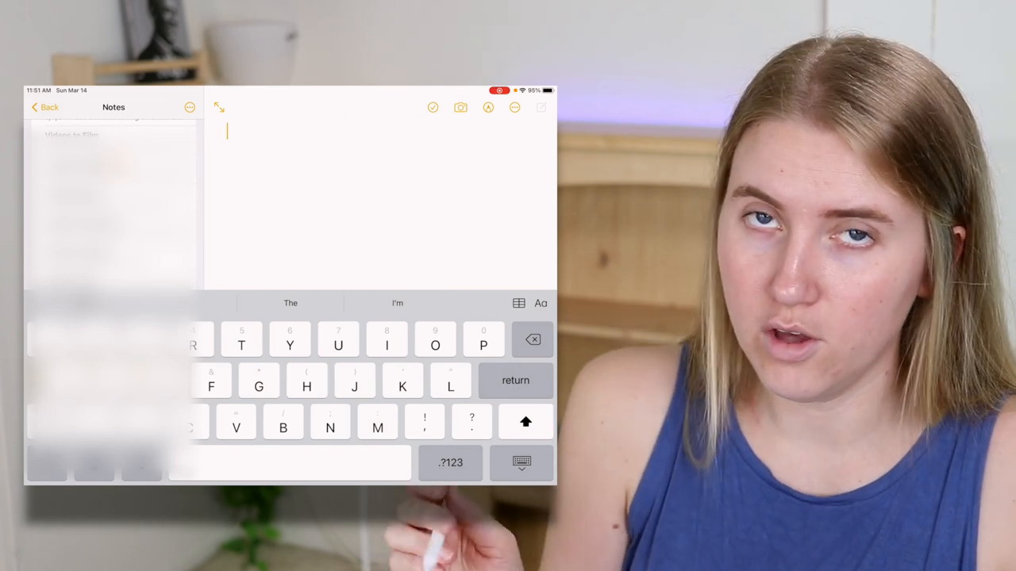
- Switch the note to markup and handwrite a stroke with the Pencil
{"action": "left_click", "coordinate": [487, 108]}
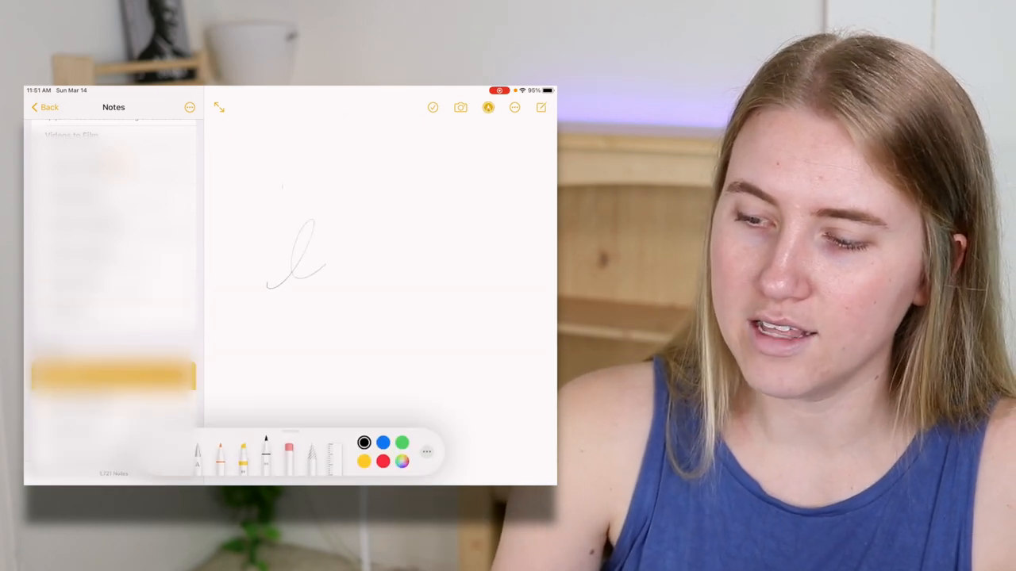
{"action": "left_click_drag", "start_coordinate": [318, 254], "coordinate": [476, 262]}
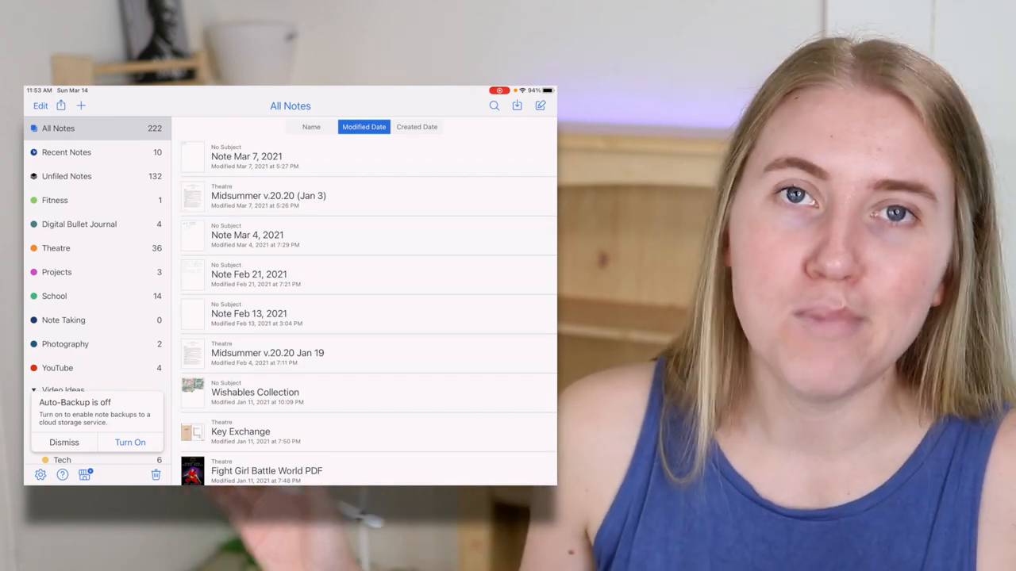
- Handwrite a new geography doodle note, then open the annotated Lysistrata script
{"action": "left_click", "coordinate": [80, 104]}
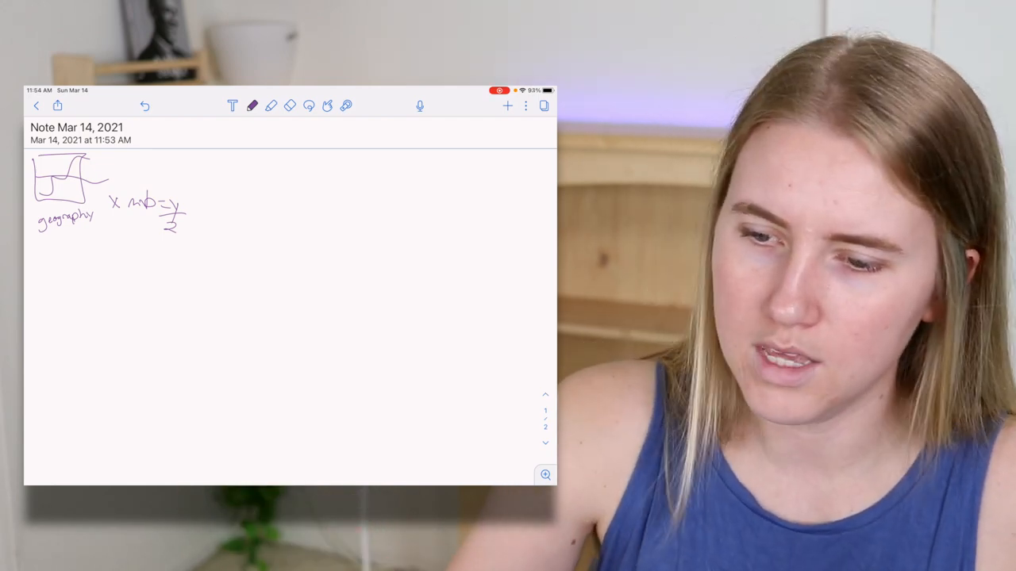
{"action": "left_click", "coordinate": [34, 105]}
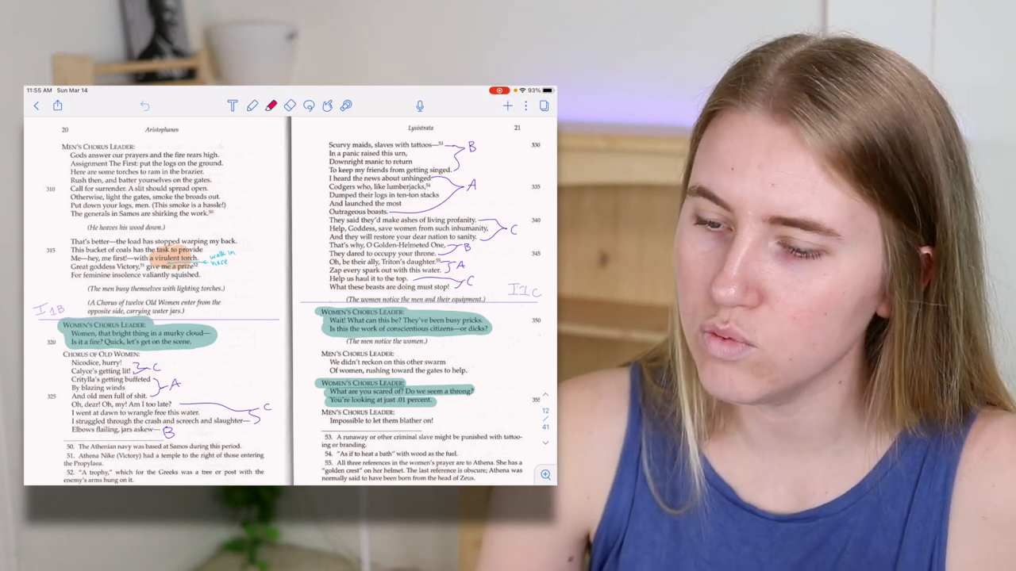
- Scroll through the 'End of Medium Video' note, then launch Procreate
{"action": "left_click", "coordinate": [270, 105]}
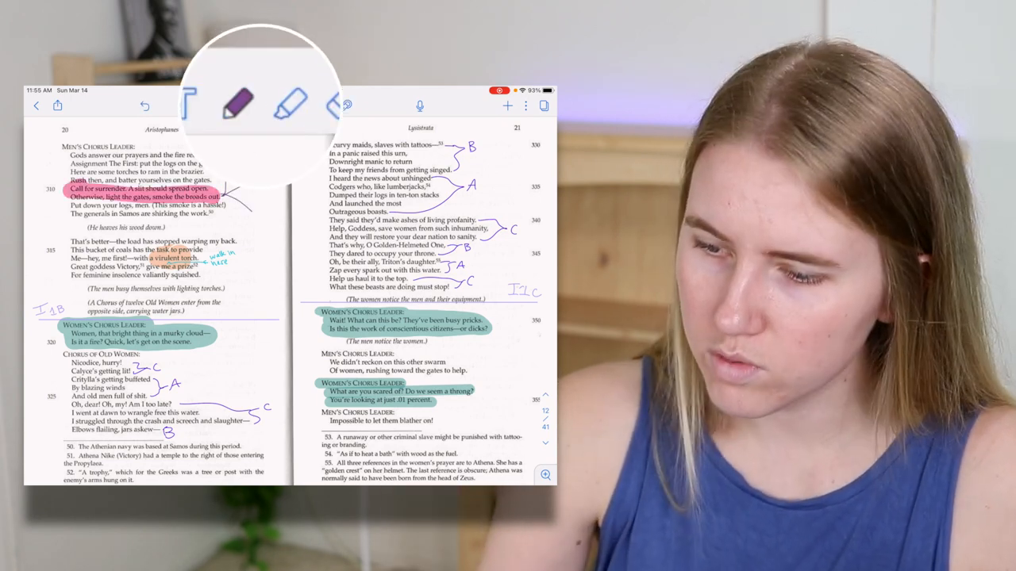
{"action": "scroll", "scroll_direction": "down", "scroll_amount": 3}
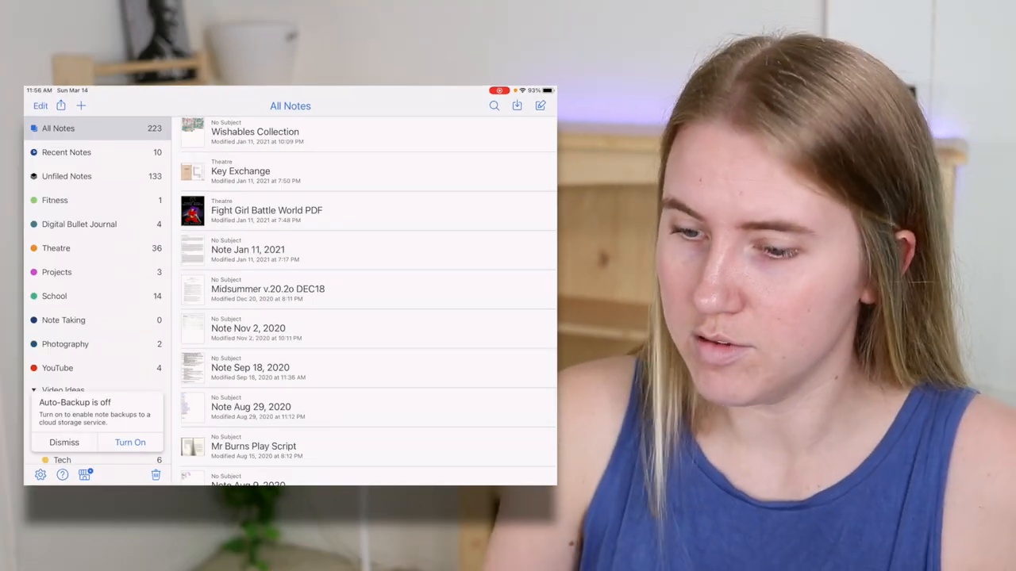
{"action": "scroll", "scroll_direction": "down", "scroll_amount": 3}
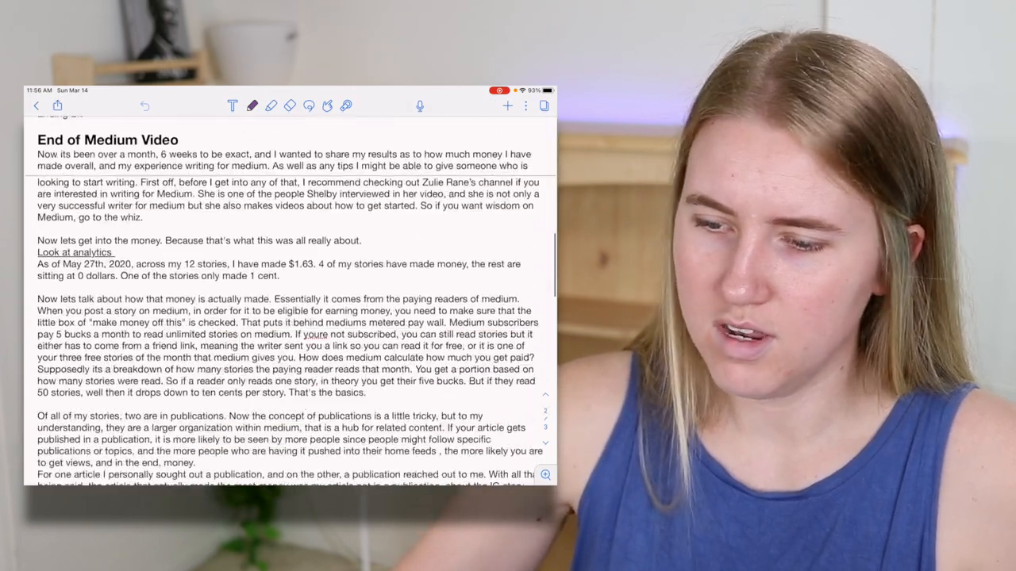
{"action": "scroll", "scroll_direction": "down", "scroll_amount": 3}
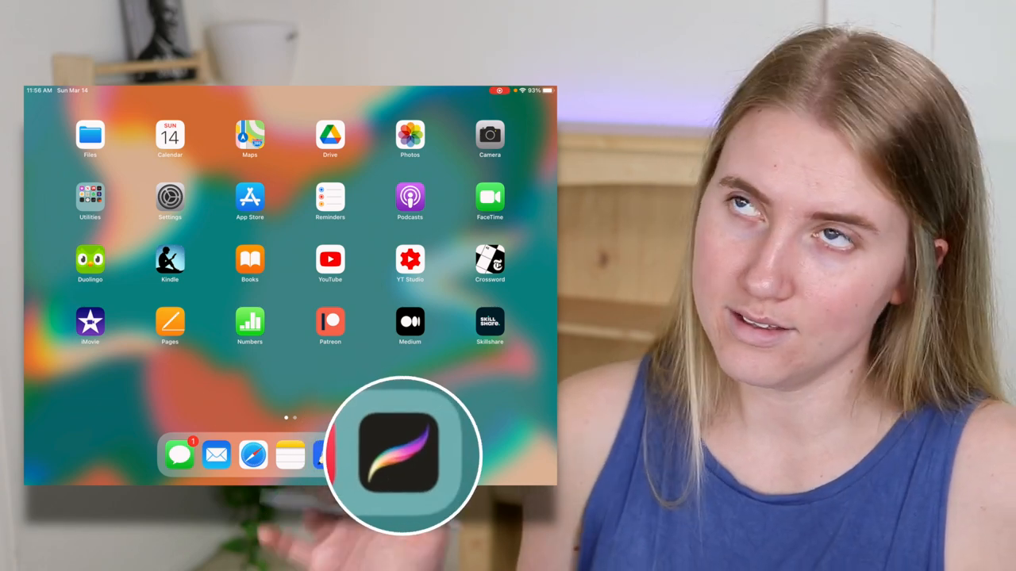
{"action": "left_click", "coordinate": [400, 453]}
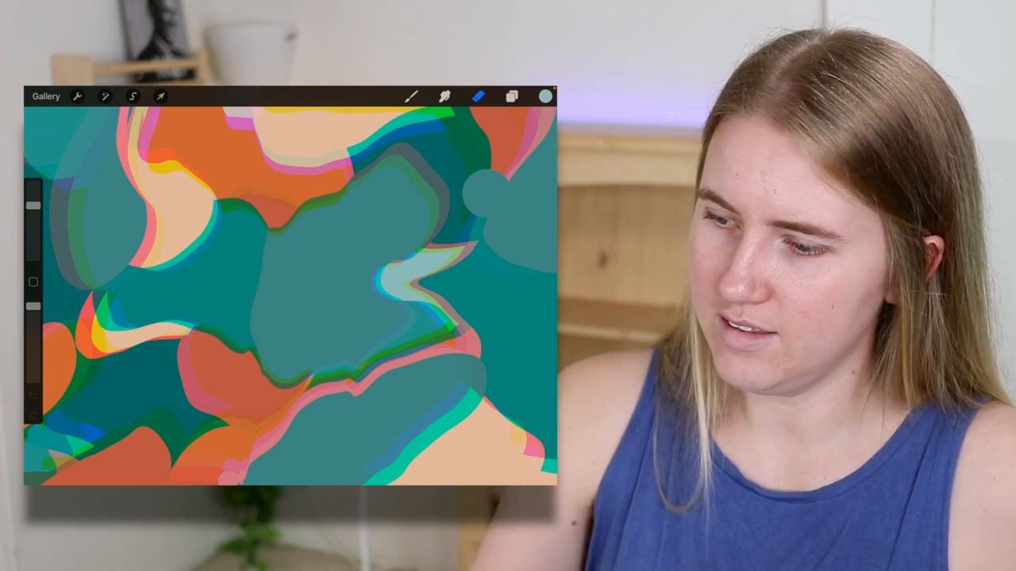
- View the photo collage and 'hi yall' lettering artworks and the colour palettes, then return to the gallery
{"action": "left_click", "coordinate": [511, 97]}
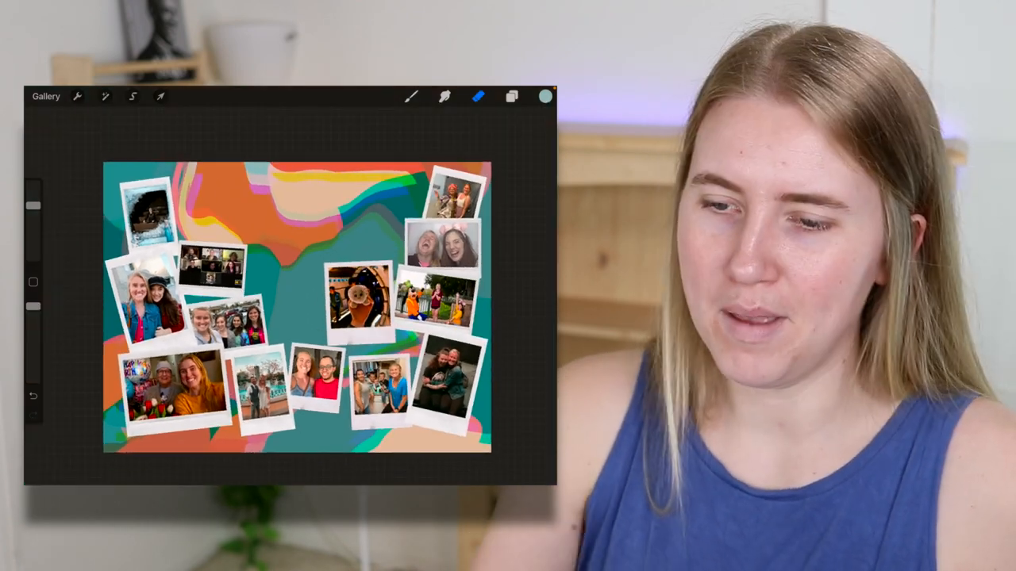
{"action": "left_click", "coordinate": [45, 97]}
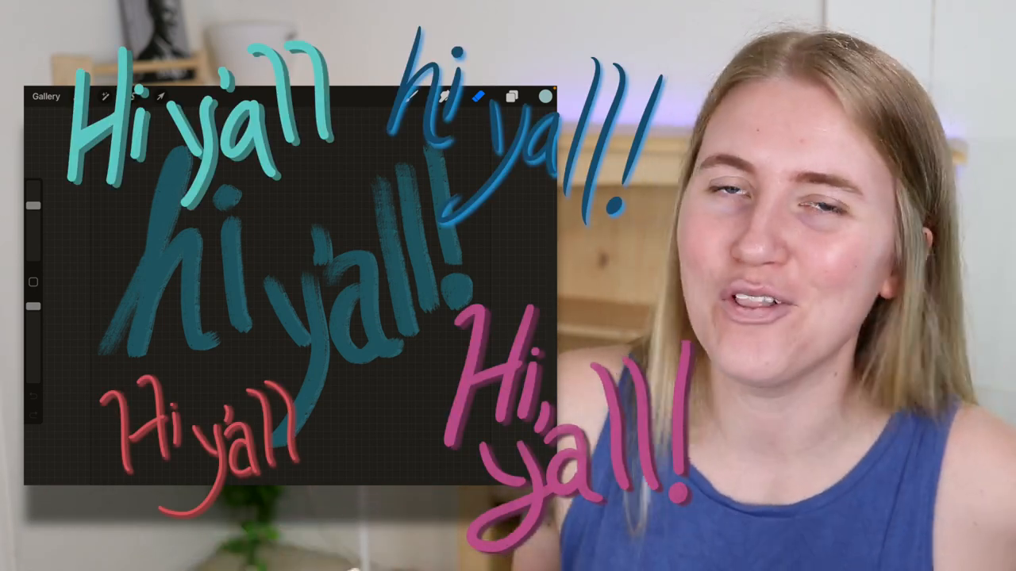
{"action": "left_click", "coordinate": [545, 97]}
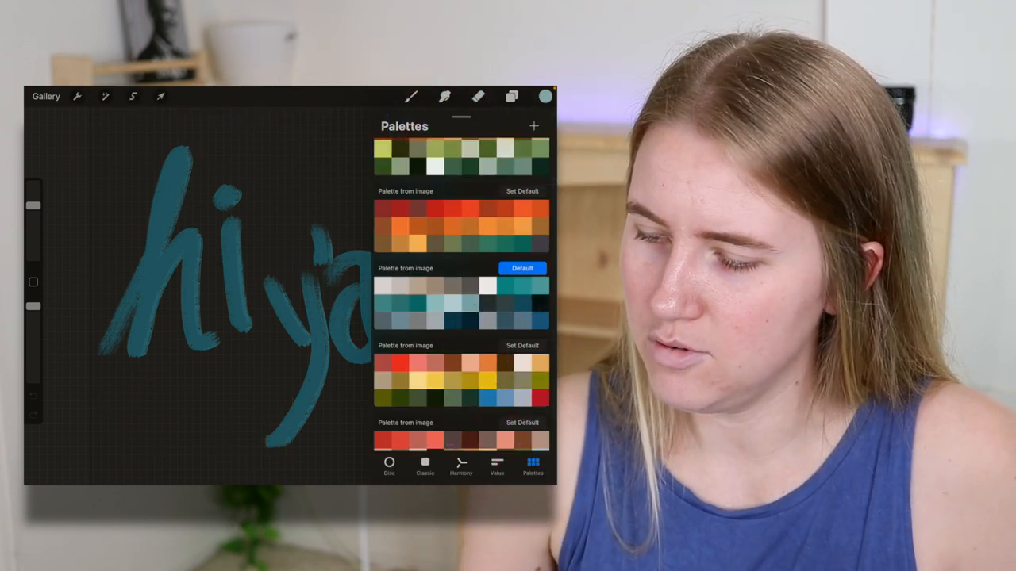
{"action": "left_click", "coordinate": [389, 438]}
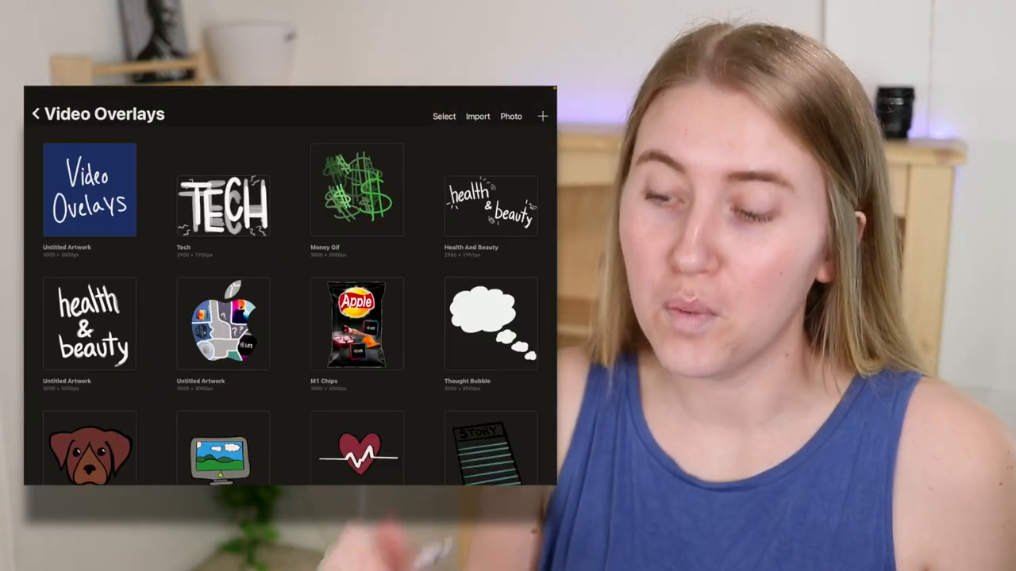
- Browse the Video Overlays stack, return to the gallery, and show the Photo Doodles stack
{"action": "scroll", "scroll_direction": "down", "scroll_amount": 3}
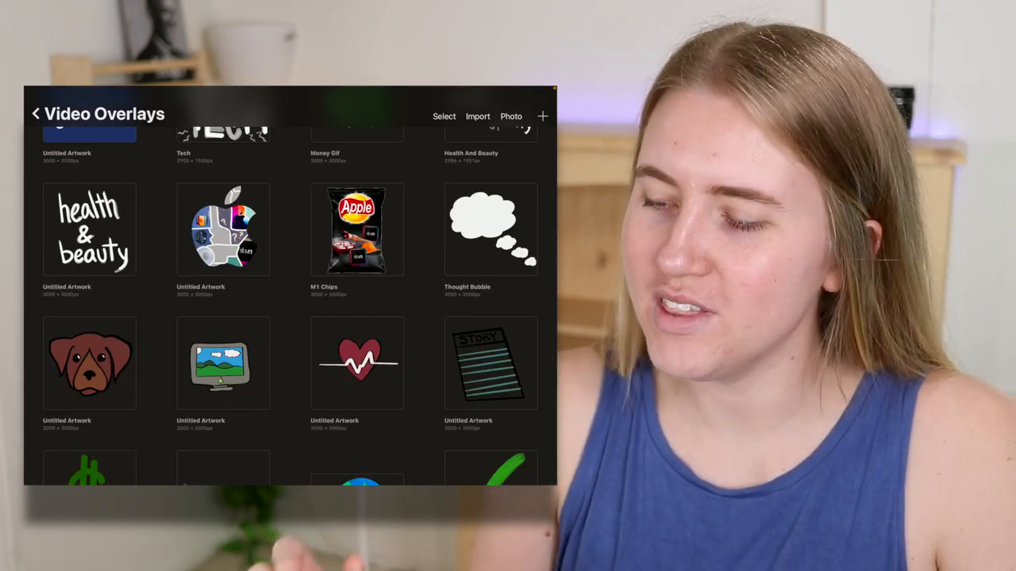
{"action": "left_click", "coordinate": [356, 228]}
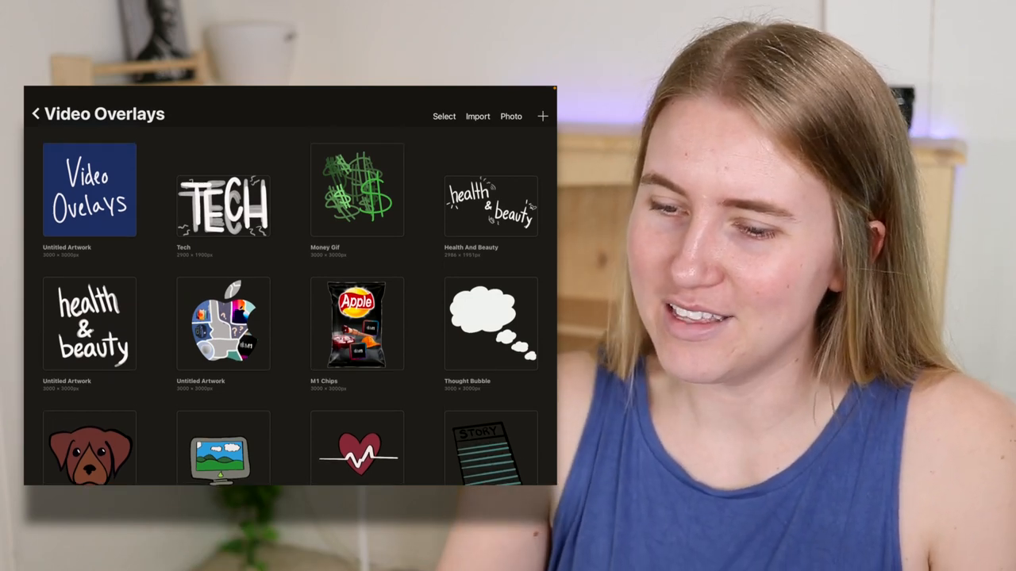
{"action": "left_click", "coordinate": [355, 190]}
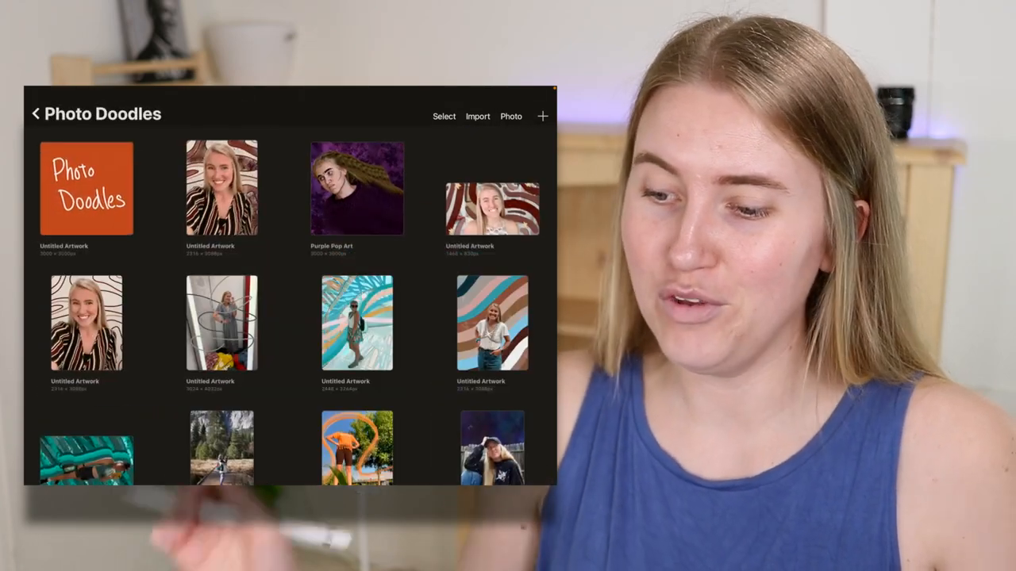
- View a painted portrait and an outdoor doodle from the stack, then start a new blank canvas
{"action": "scroll", "scroll_direction": "down", "scroll_amount": 3}
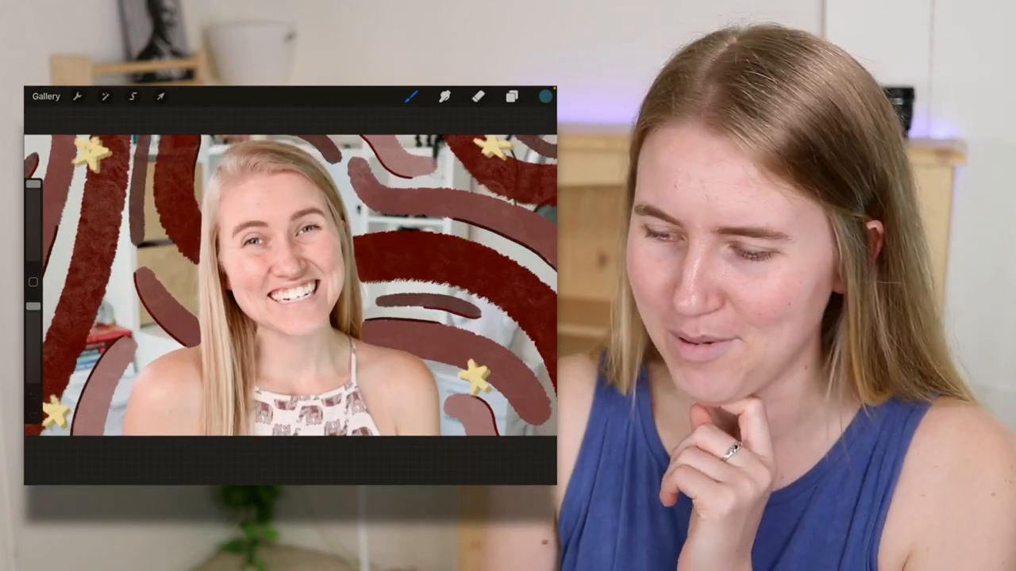
{"action": "left_click", "coordinate": [44, 97]}
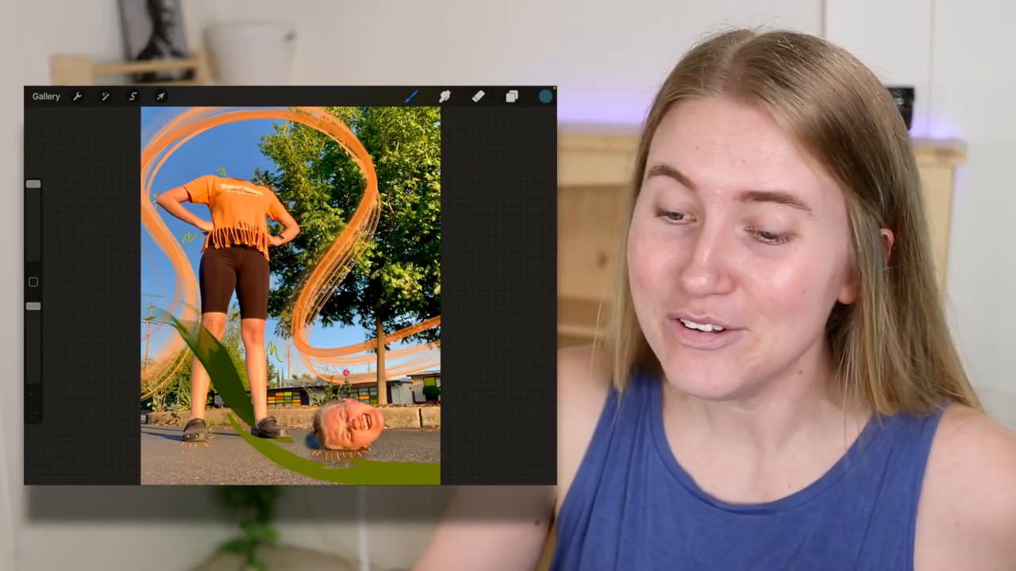
{"action": "left_click", "coordinate": [45, 97]}
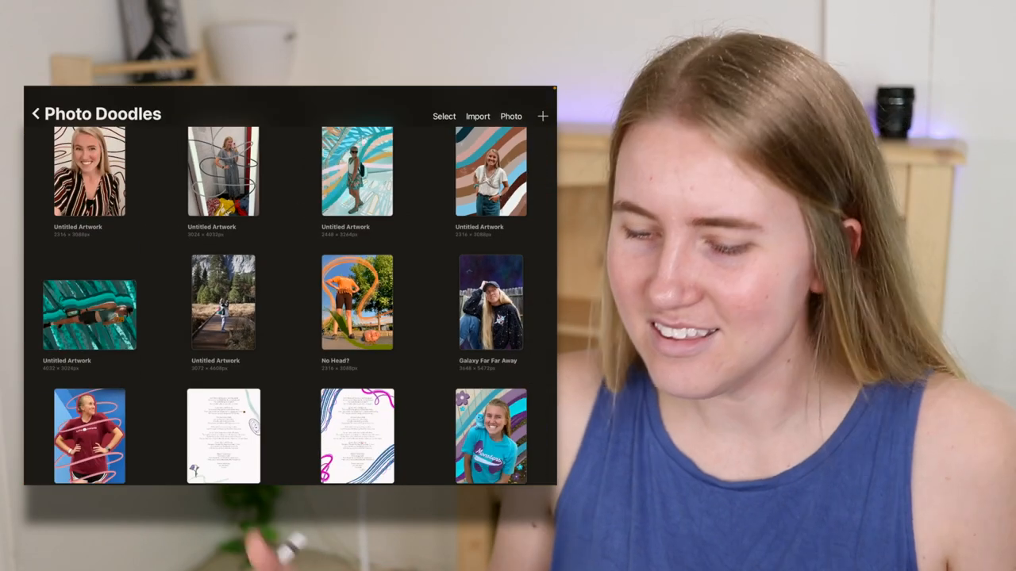
{"action": "left_click", "coordinate": [490, 436]}
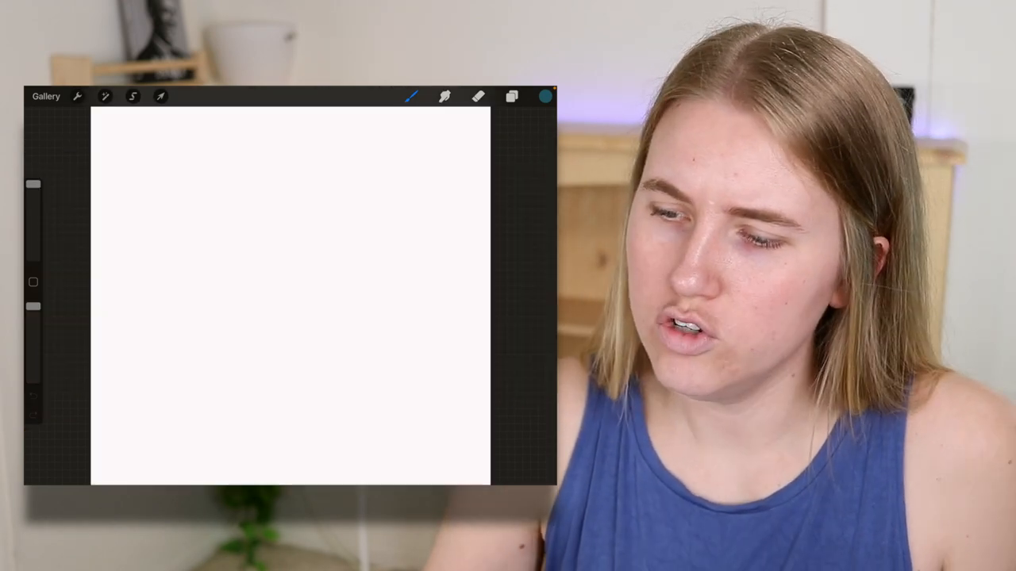
- Paint scribble test strokes, show the Raise Your Hopeful Voice lettering, and leave for the home screen
{"action": "left_click", "coordinate": [411, 97]}
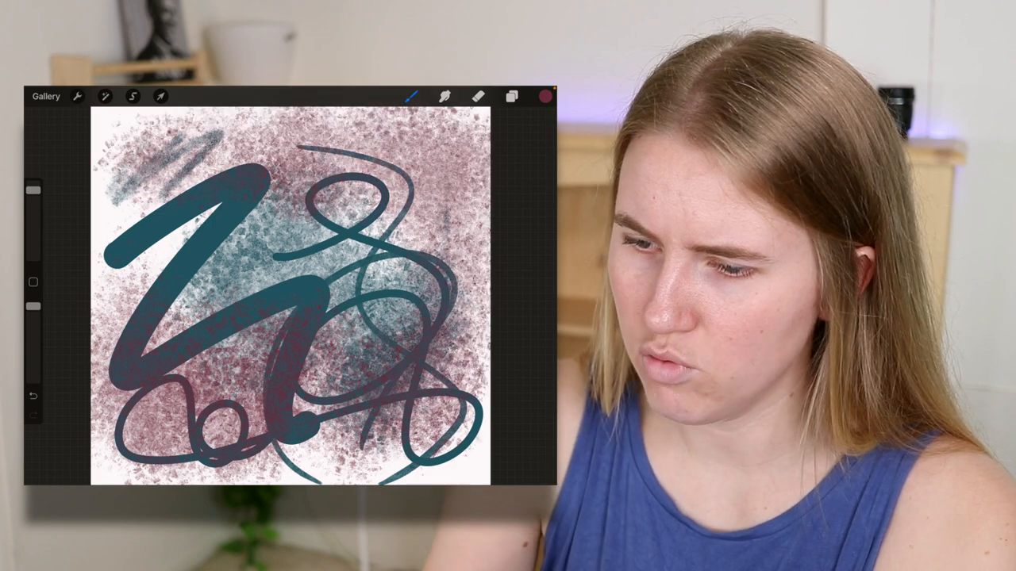
{"action": "left_click", "coordinate": [411, 96]}
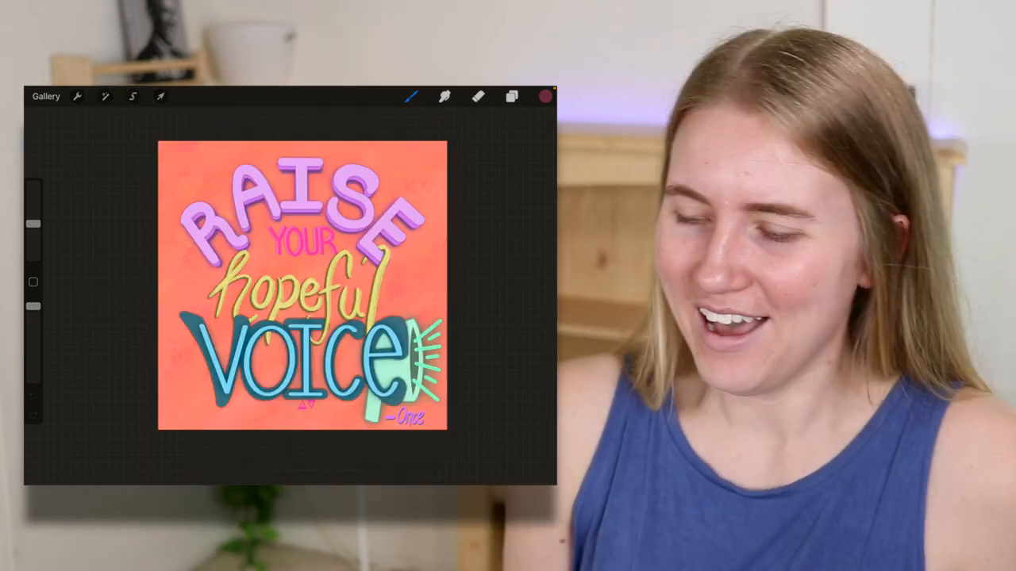
{"action": "left_click", "coordinate": [46, 96]}
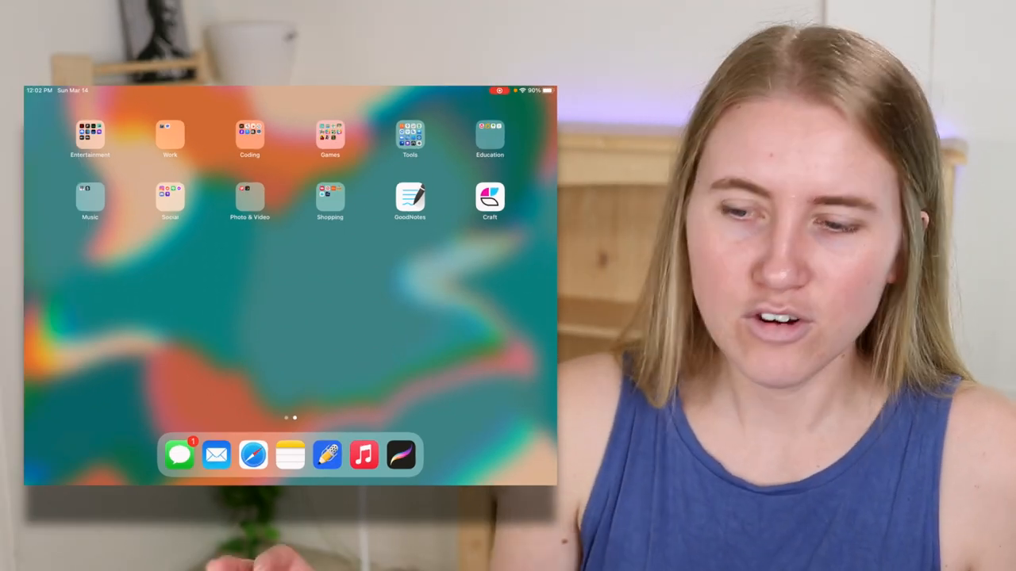
- Launch Teleprompter from the Work folder with a newsdesk script ready to scroll
{"action": "left_click", "coordinate": [89, 133]}
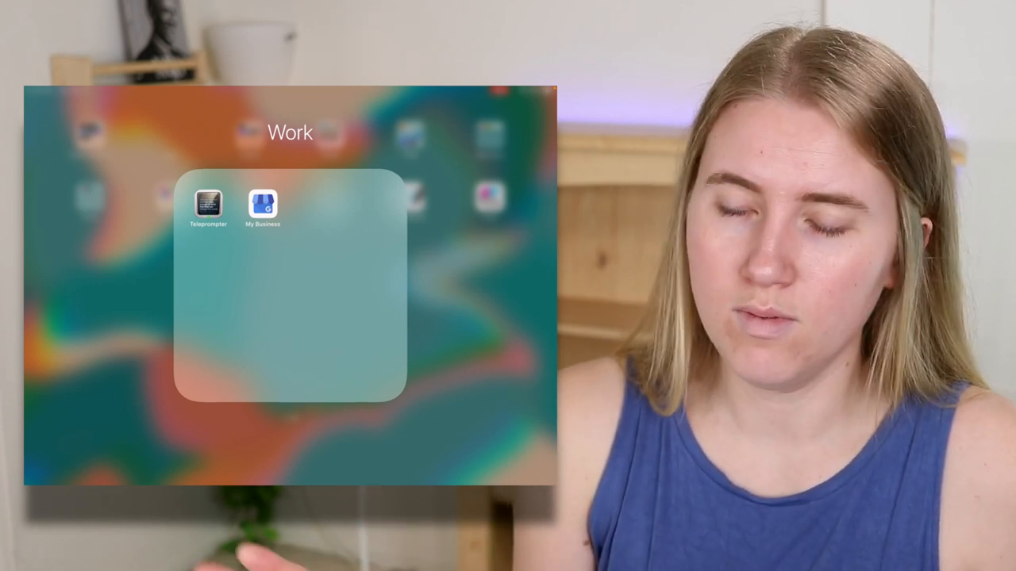
{"action": "left_click", "coordinate": [208, 203]}
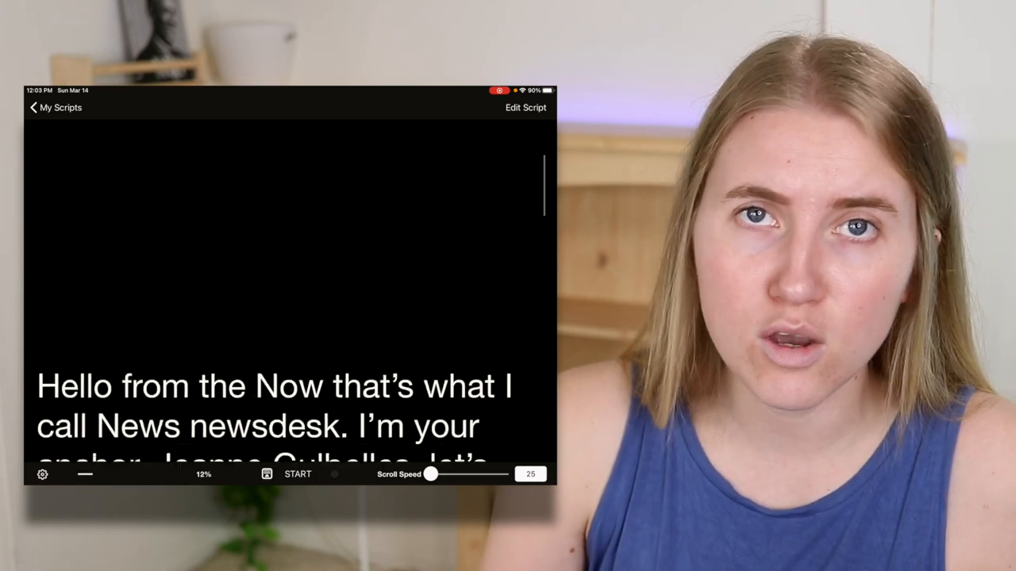
- Leave the Teleprompter script and return to the home screen app grid
{"action": "left_click", "coordinate": [298, 473]}
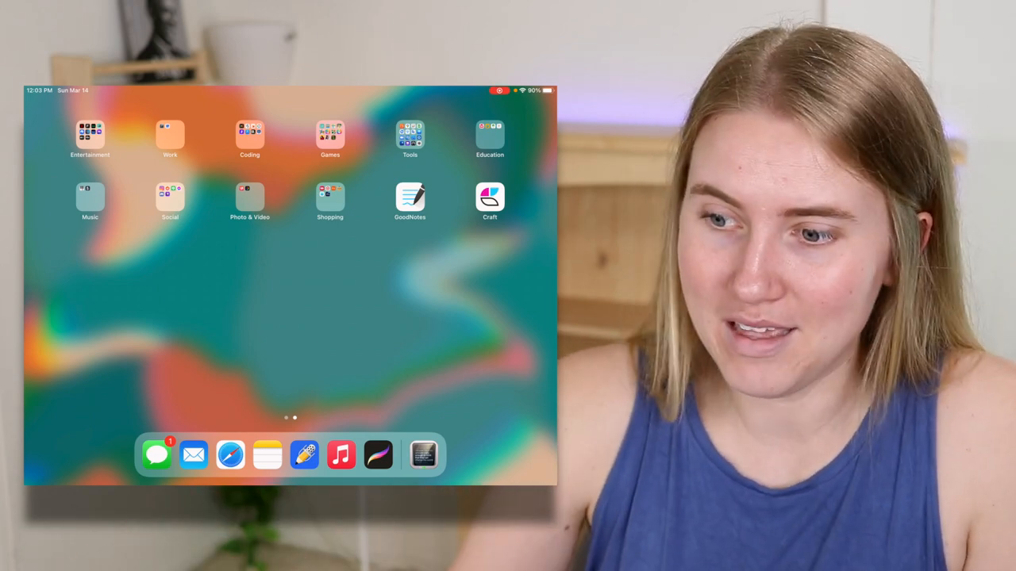
- Show the Tools folder of utility apps over the home screen
{"action": "left_click", "coordinate": [249, 133]}
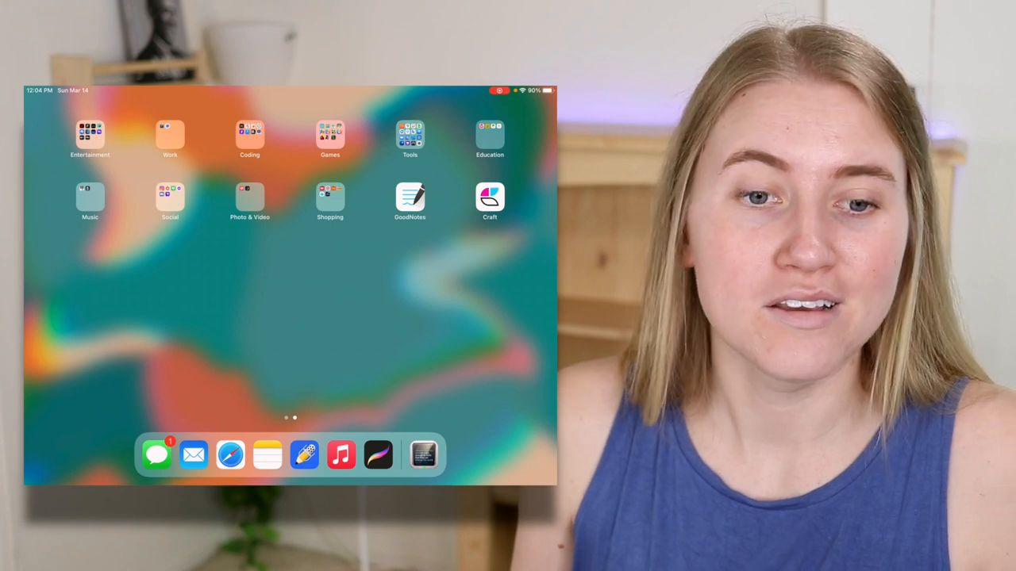
{"action": "left_click", "coordinate": [330, 133]}
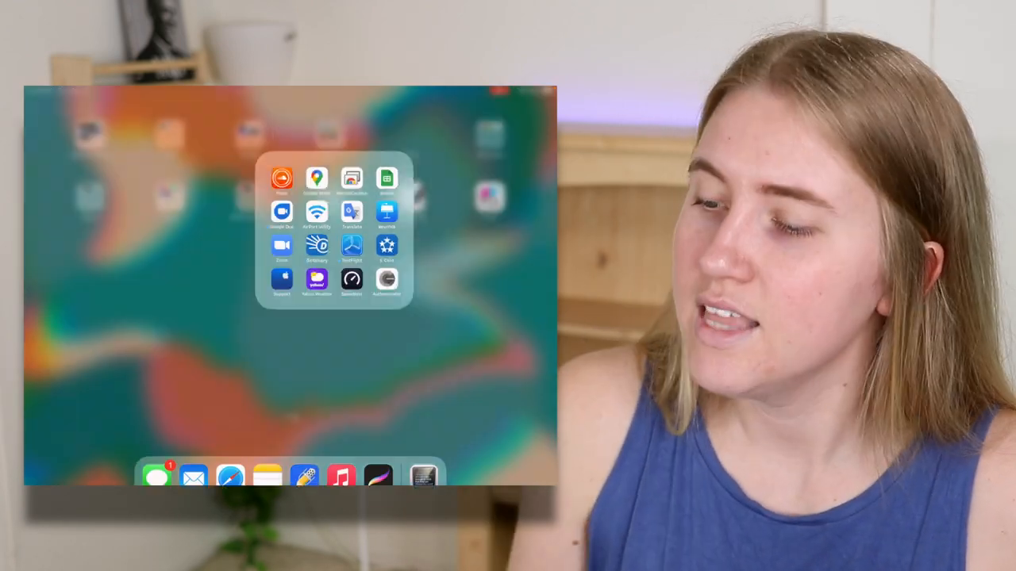
{"action": "scroll", "scroll_direction": "left", "scroll_amount": 3}
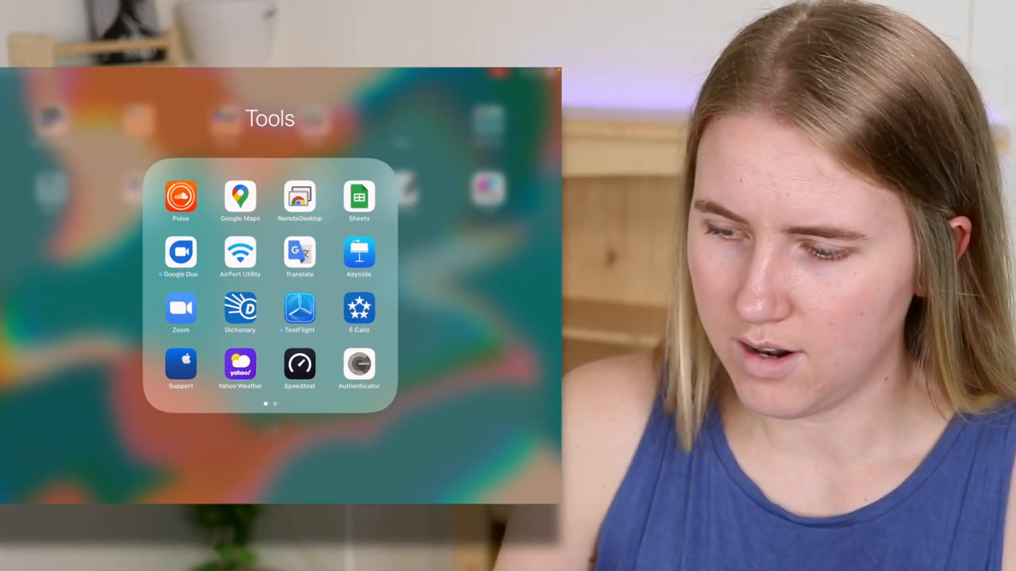
{"action": "left_click", "coordinate": [181, 307]}
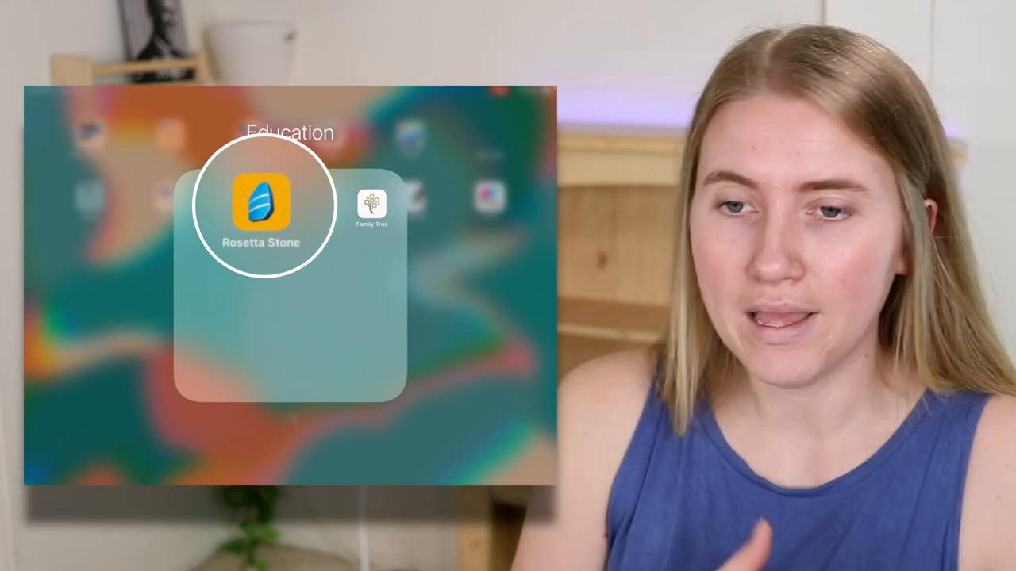
- Leave the Education folder with Rosetta Stone and SignSchool and show the Music folder
{"action": "left_click", "coordinate": [260, 204]}
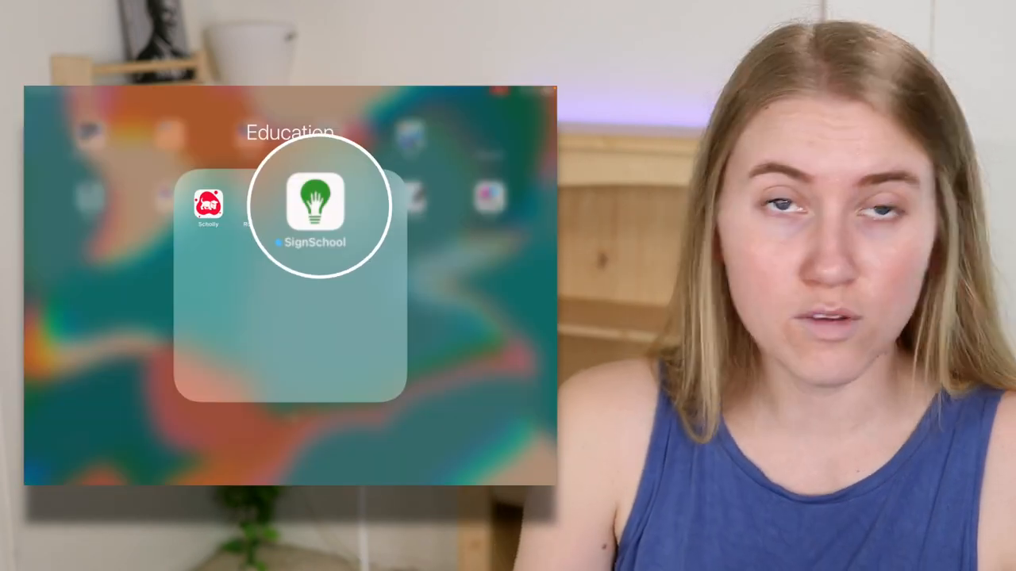
{"action": "left_click", "coordinate": [314, 204]}
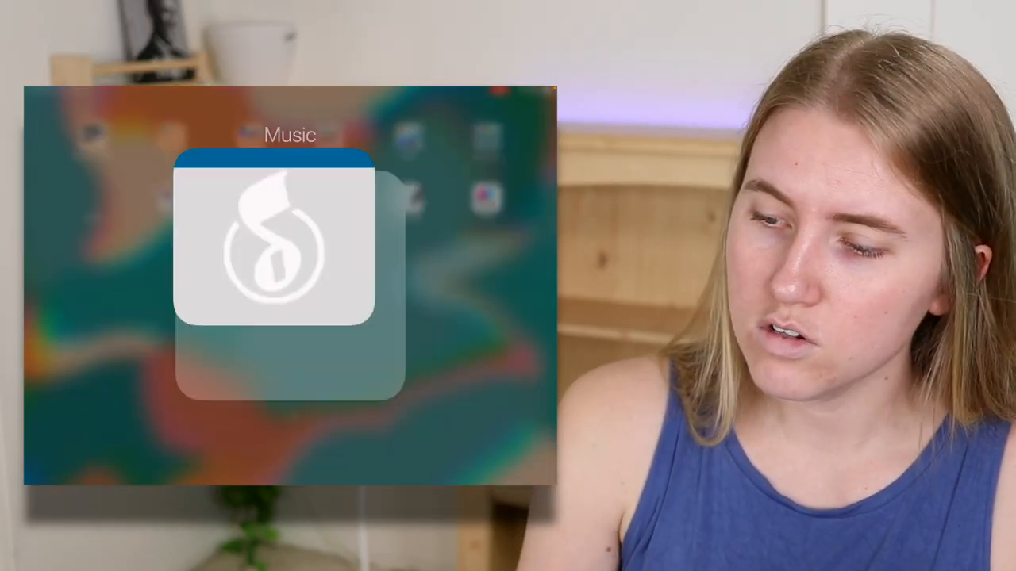
- Load the Cabaret score, check its Transpose key list, and start playback with notes marked in red
{"action": "left_click", "coordinate": [289, 246]}
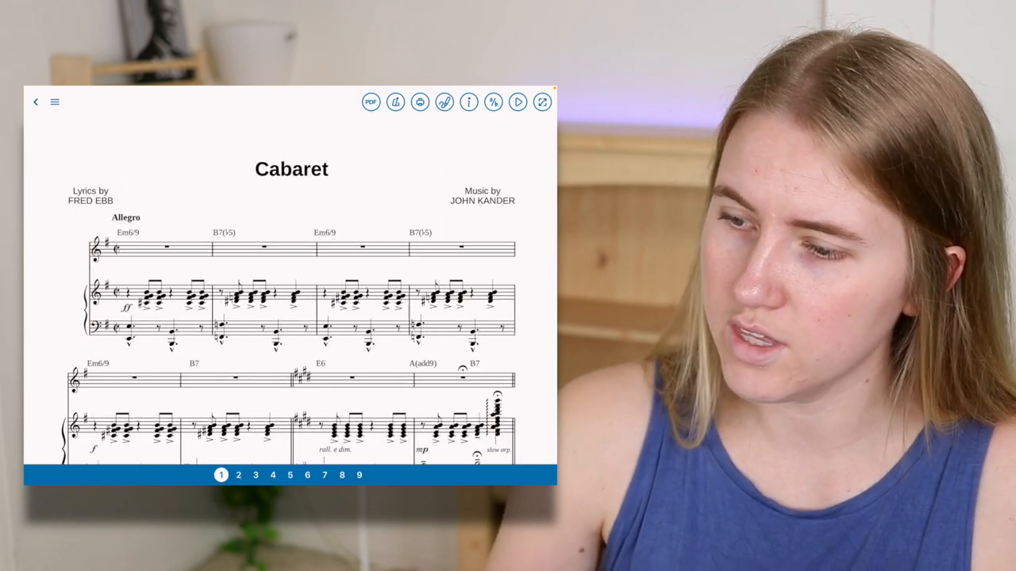
{"action": "left_click", "coordinate": [492, 102]}
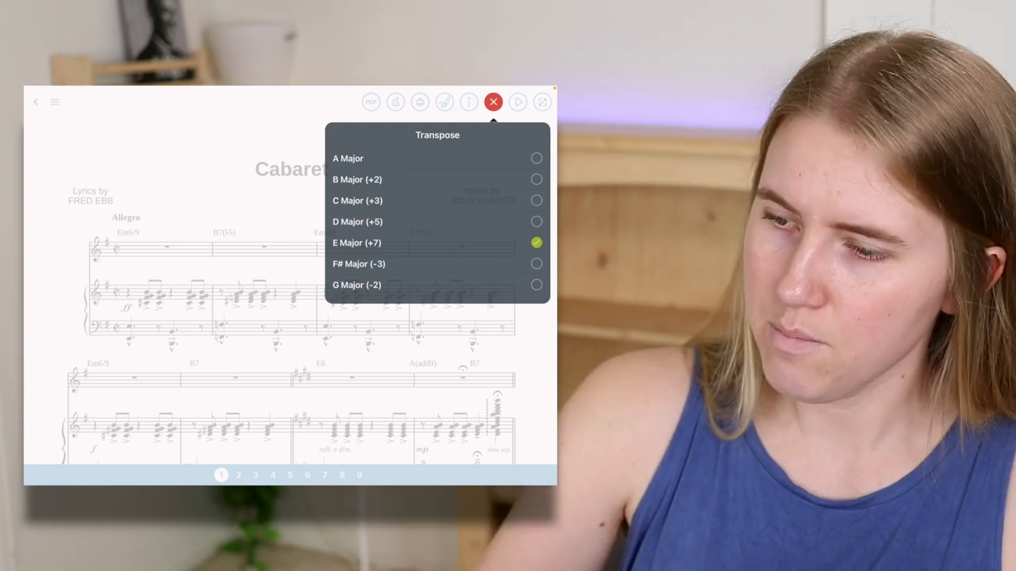
{"action": "left_click", "coordinate": [492, 102]}
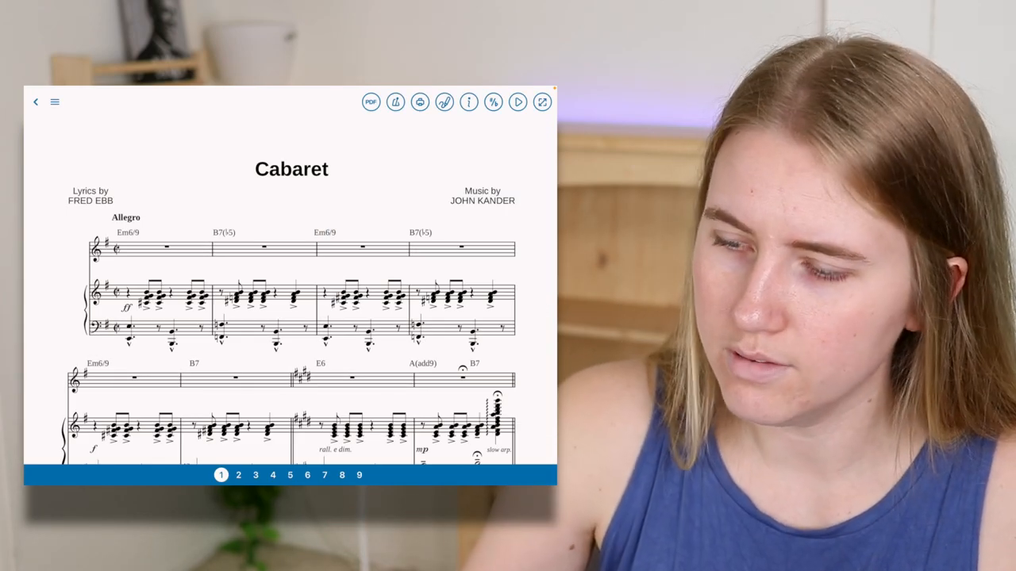
{"action": "left_click", "coordinate": [518, 101]}
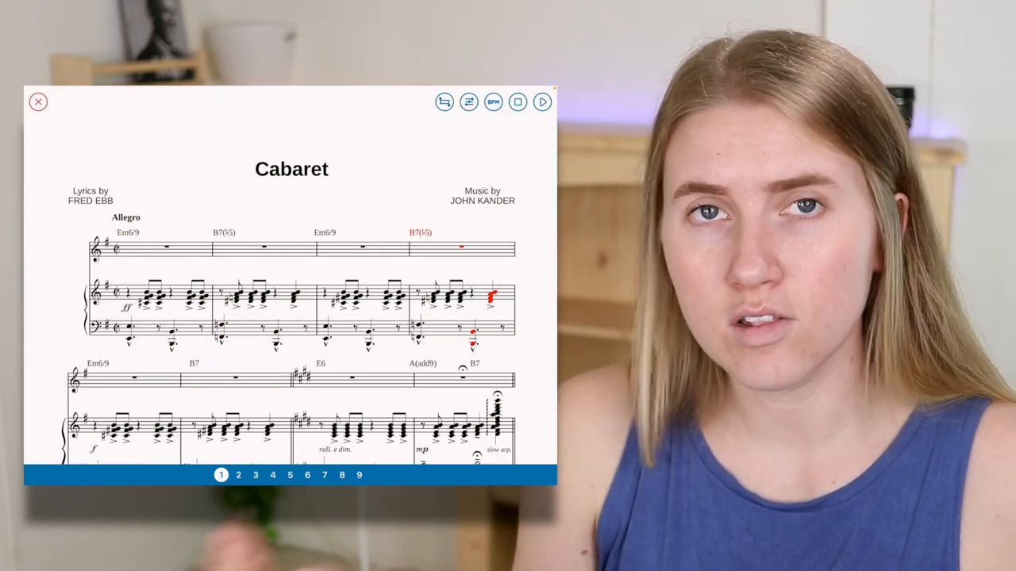
- Show the Change Tempo options at 112 BPM, then close Cabaret back to the home screen
{"action": "left_click", "coordinate": [492, 102]}
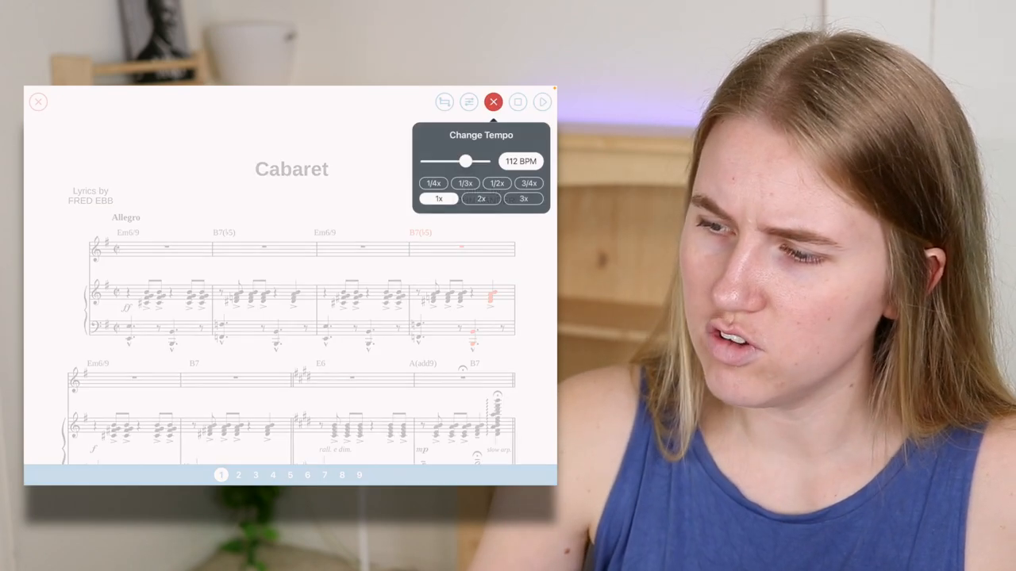
{"action": "left_click", "coordinate": [492, 102]}
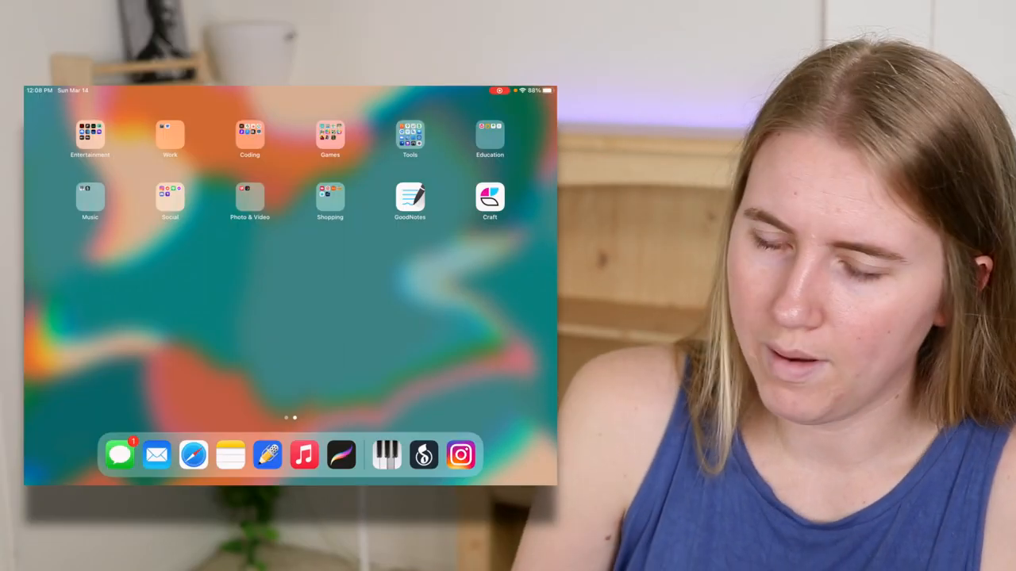
- Launch GoodNotes and show the Grad School Monologues page with orange highlighting
{"action": "left_click", "coordinate": [249, 197]}
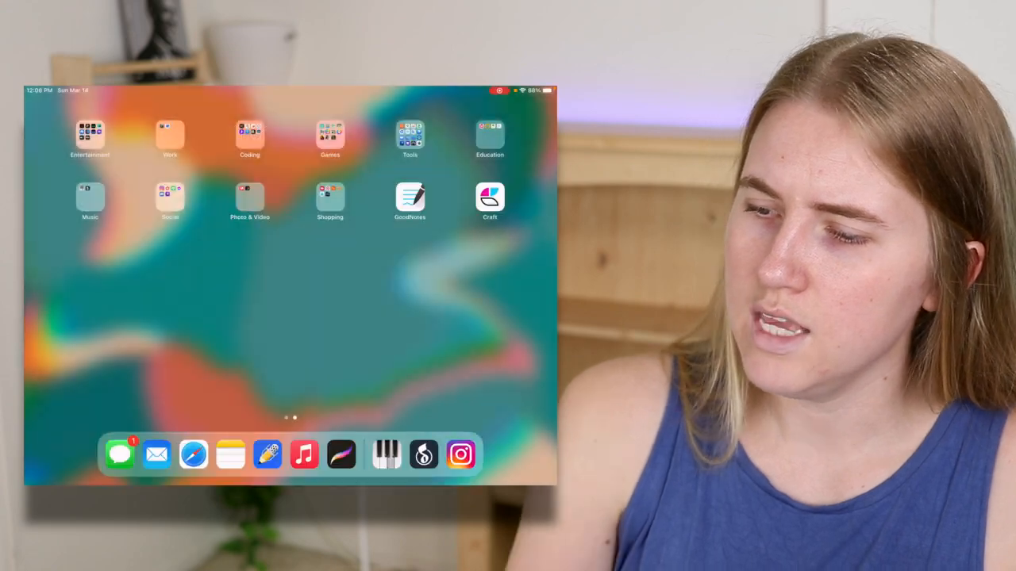
{"action": "left_click", "coordinate": [330, 197]}
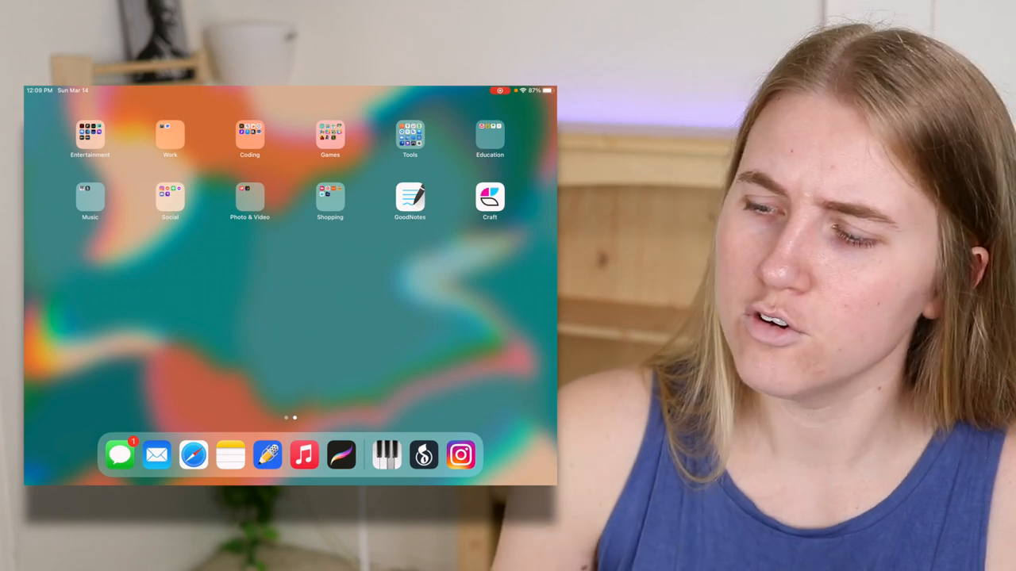
{"action": "left_click", "coordinate": [409, 196]}
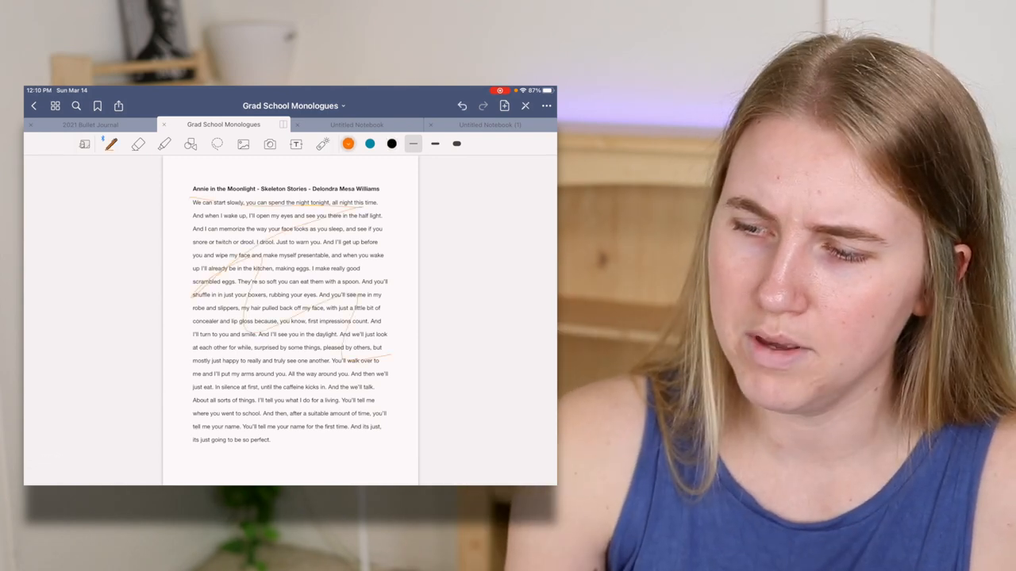
- Scribble on the GoodNotes monologue page and return to the iPad home screen
{"action": "left_click", "coordinate": [348, 143]}
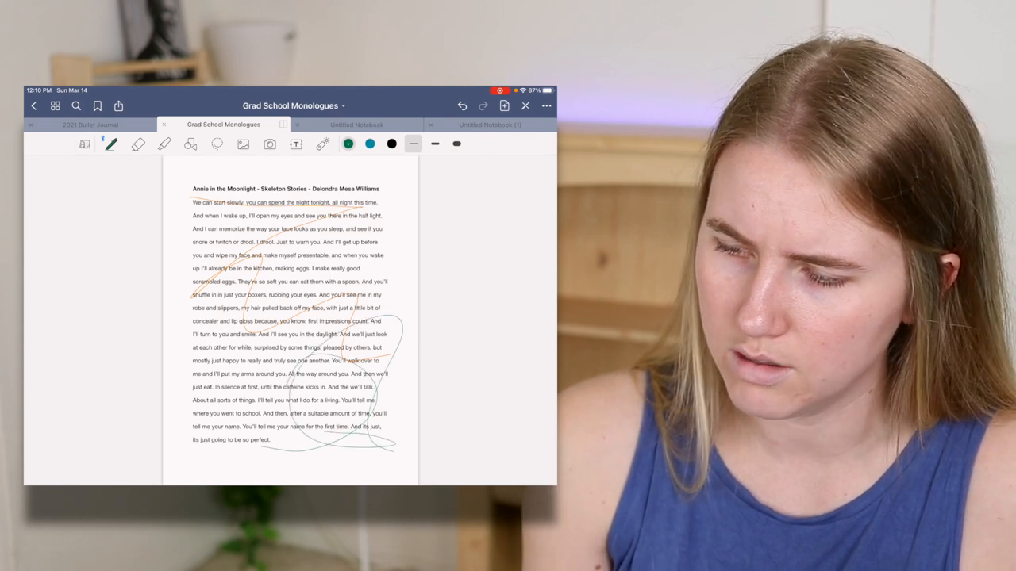
{"action": "left_click", "coordinate": [54, 104]}
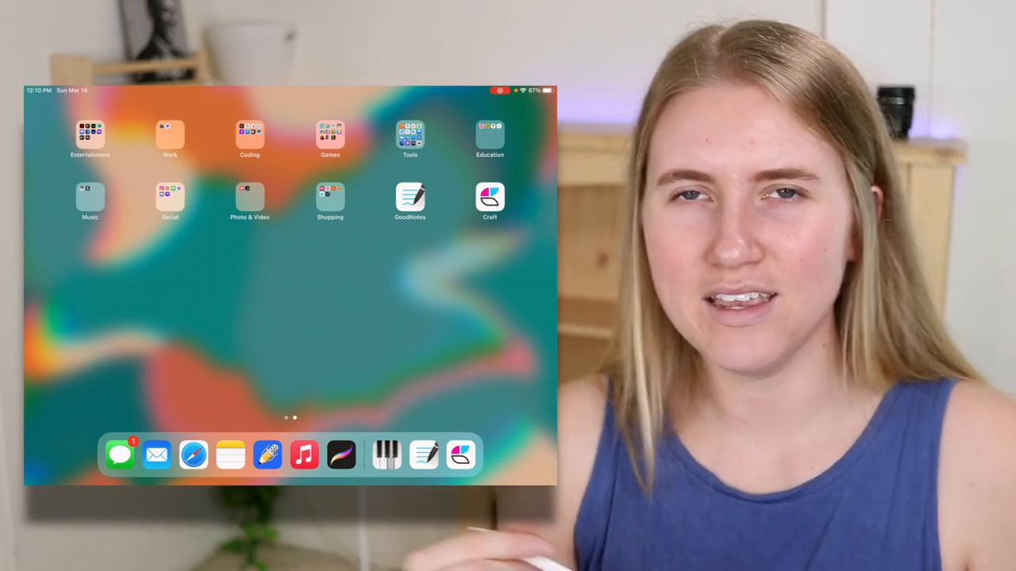
{"action": "left_click", "coordinate": [249, 197]}
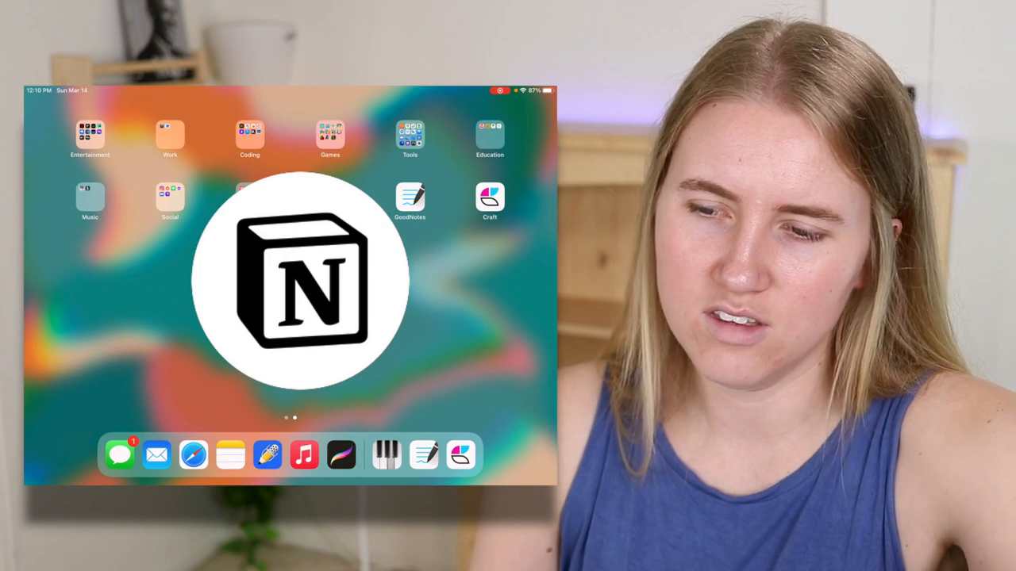
{"action": "left_click", "coordinate": [295, 282]}
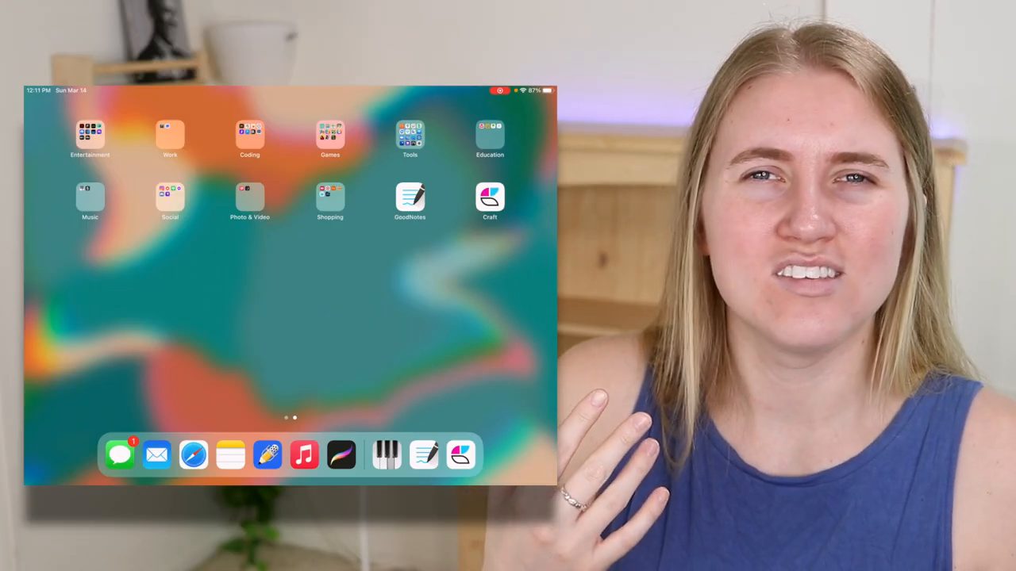
{"action": "left_click", "coordinate": [489, 196]}
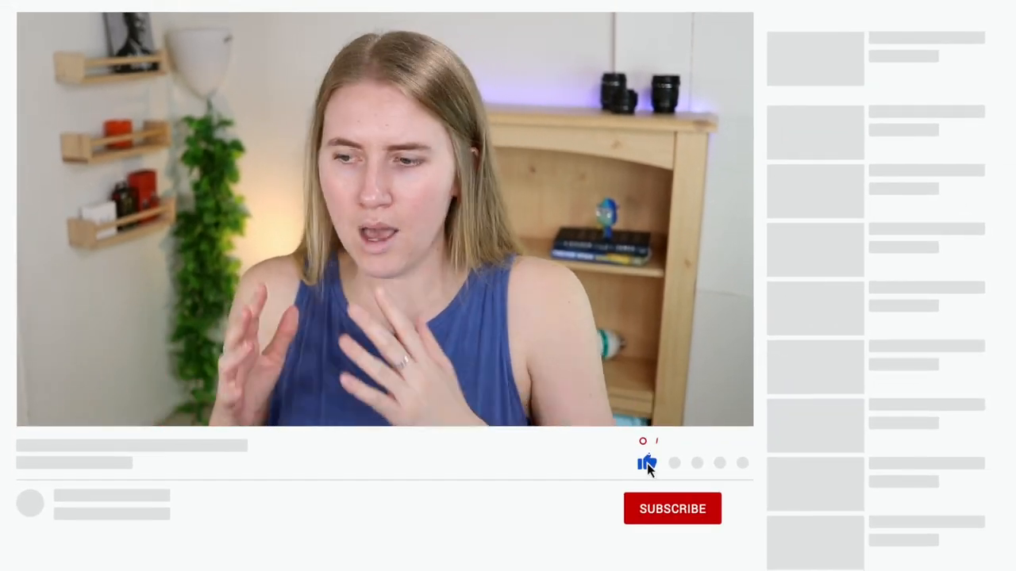
- Show the closing outro end screen with the like and subscribe animation
{"action": "left_click", "coordinate": [672, 508]}
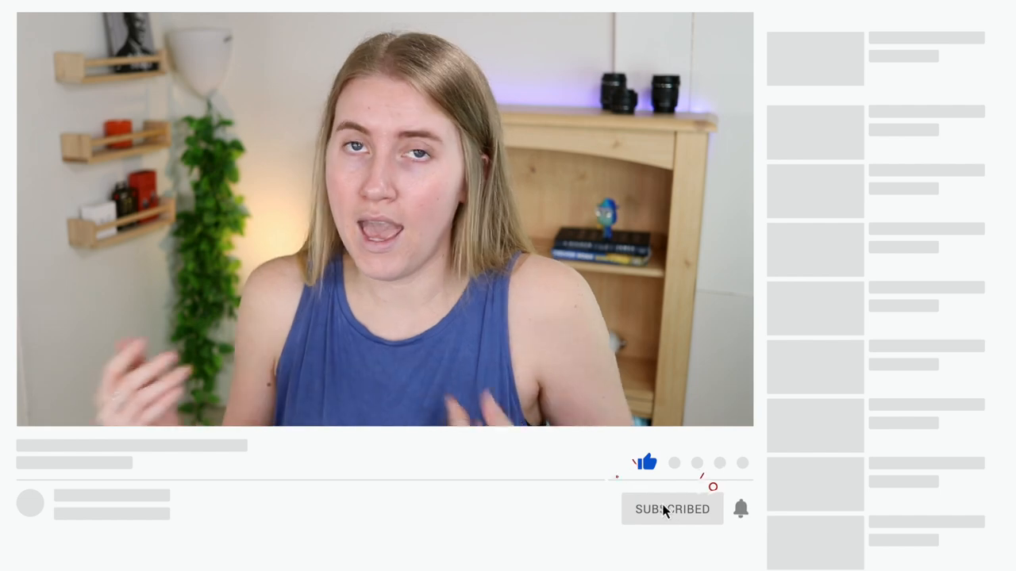